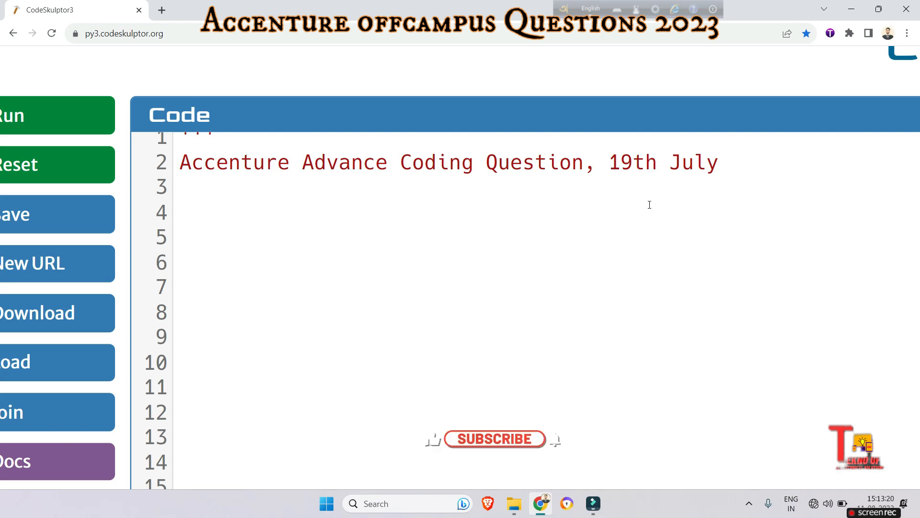
Scroll through the problem text and place the cursor below it on line 69
click(494, 438)
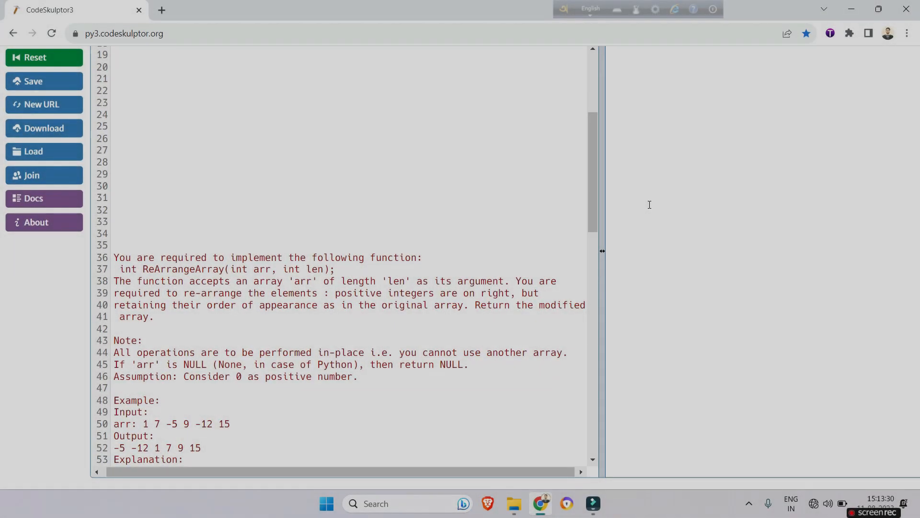
scroll(down, 3)
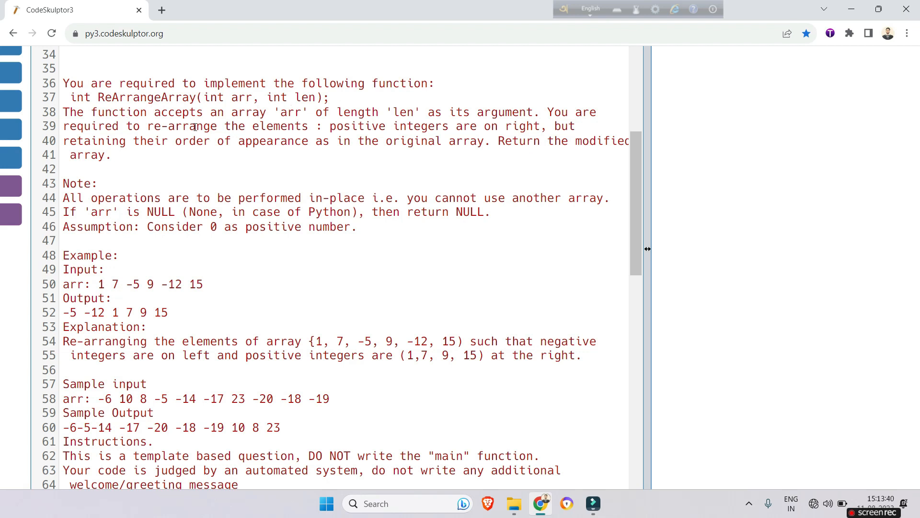
mouse_move(390, 125)
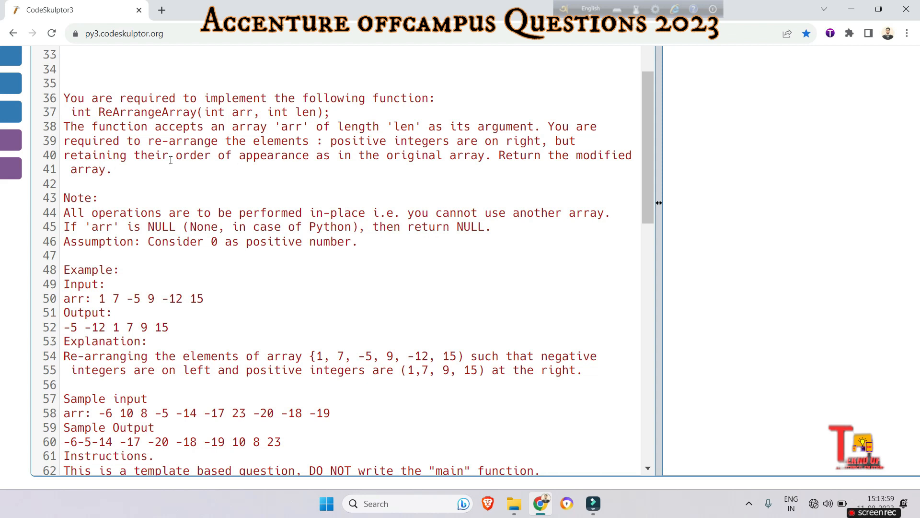
mouse_move(374, 169)
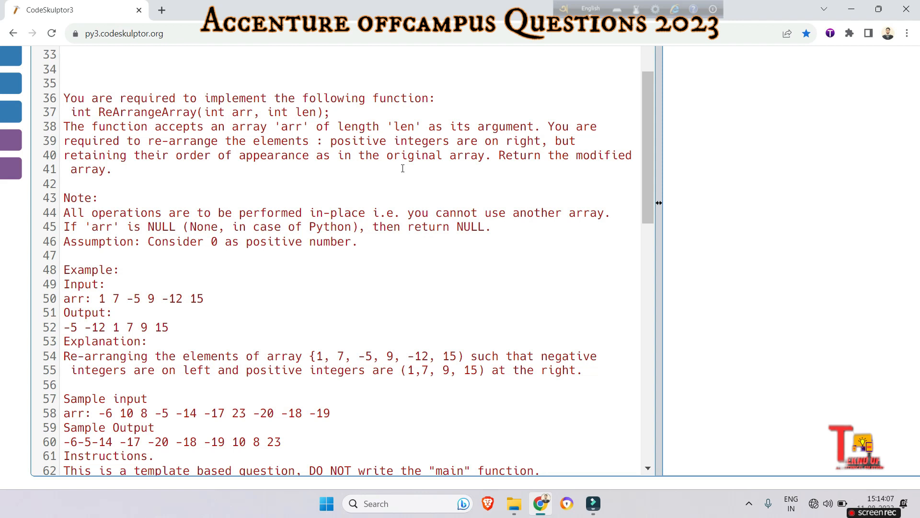
mouse_move(135, 202)
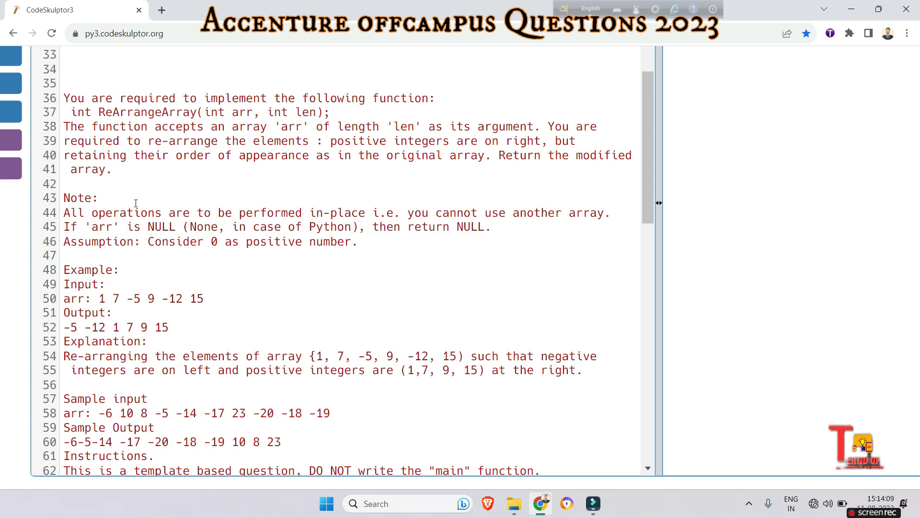
mouse_move(247, 221)
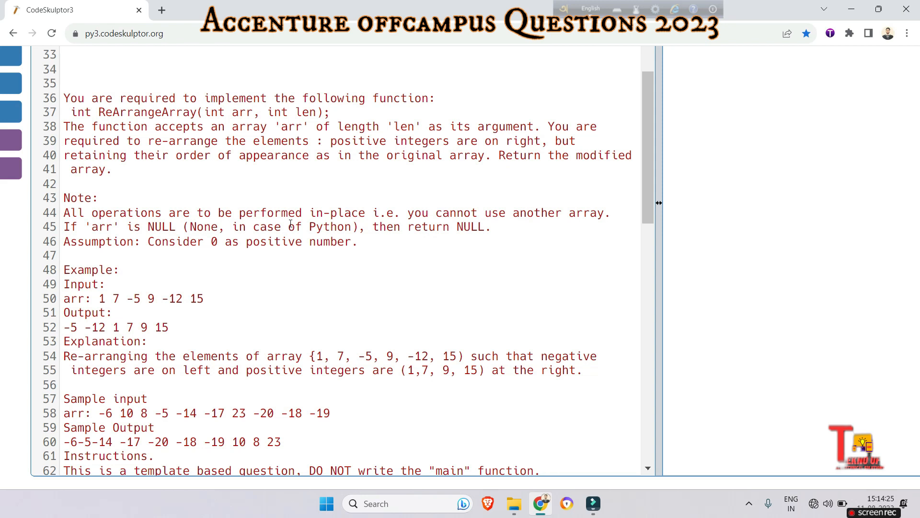
scroll(down, 3)
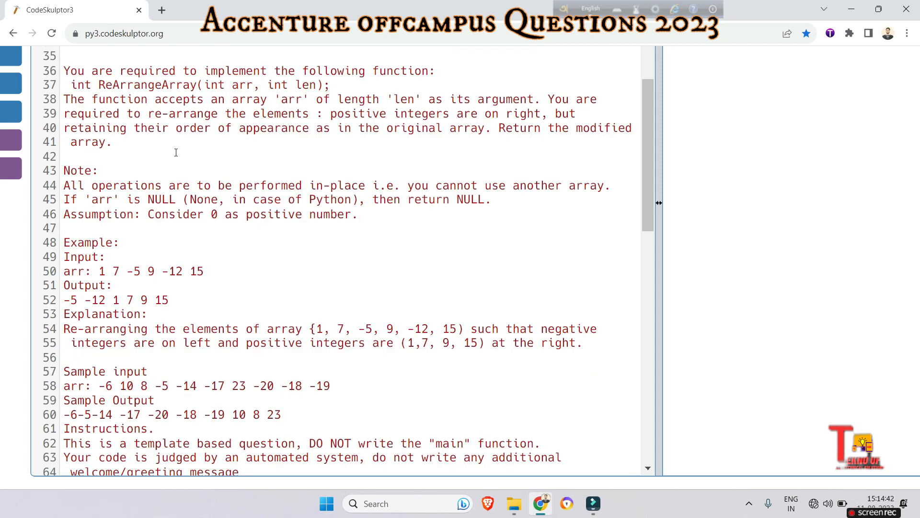
scroll(down, 3)
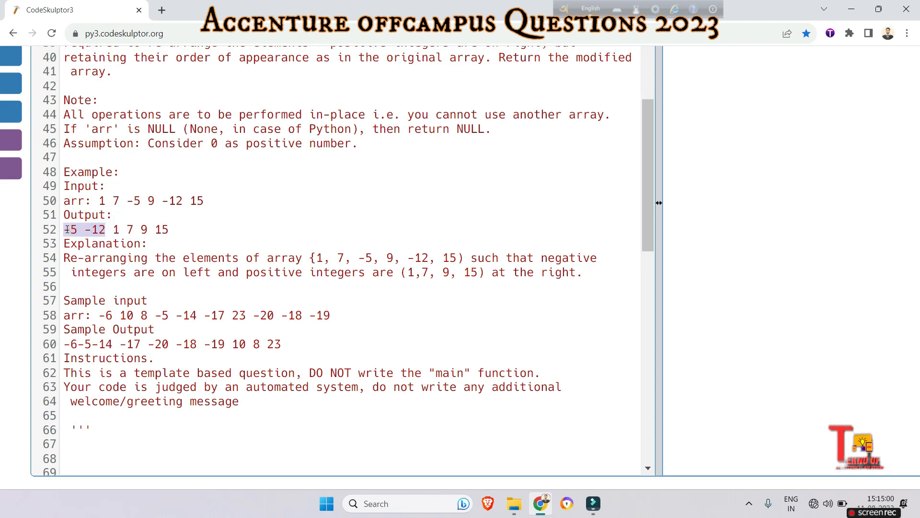
click(114, 229)
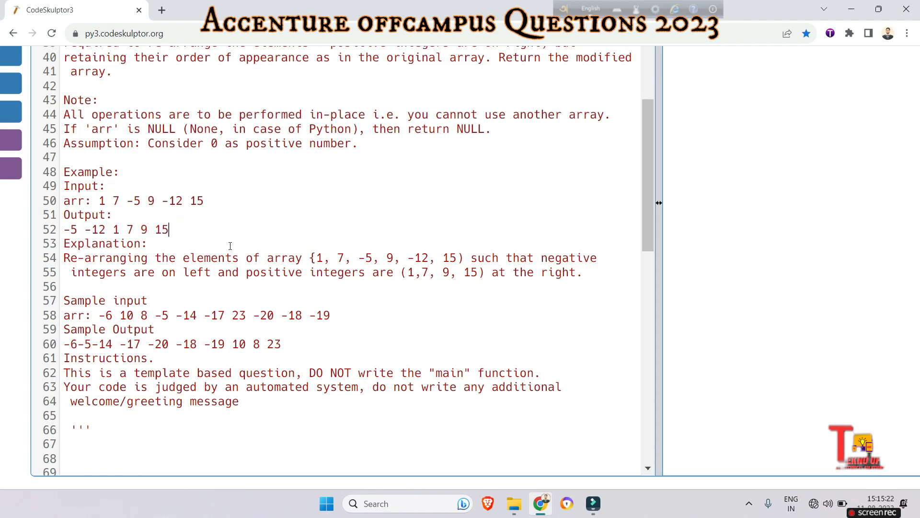
scroll(down, 3)
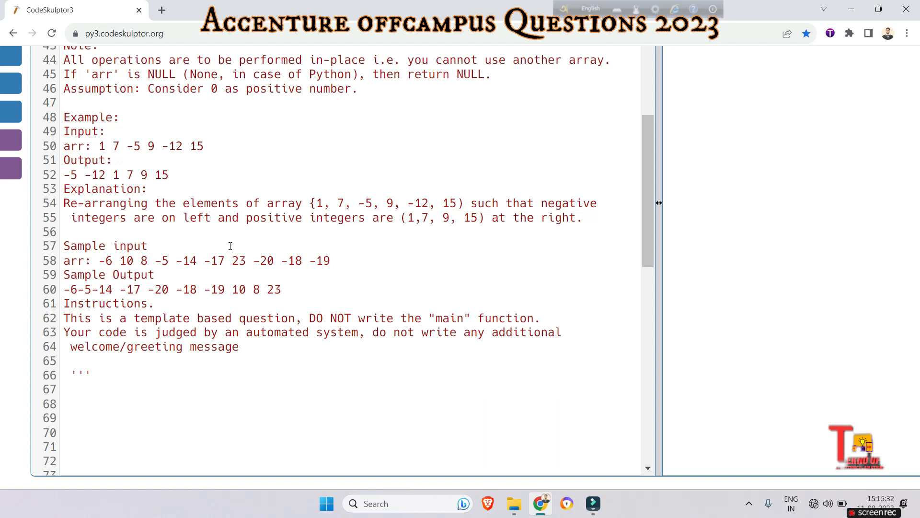
click(168, 175)
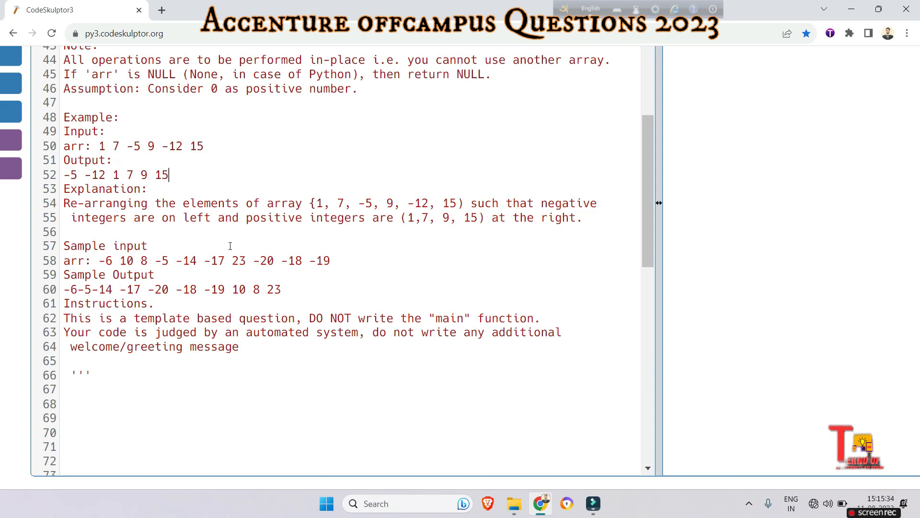
scroll(down, 3)
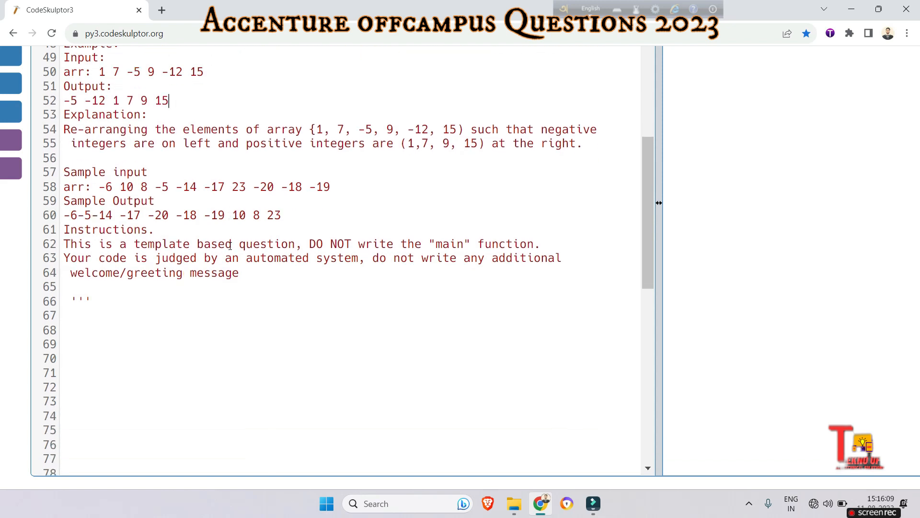
scroll(down, 3)
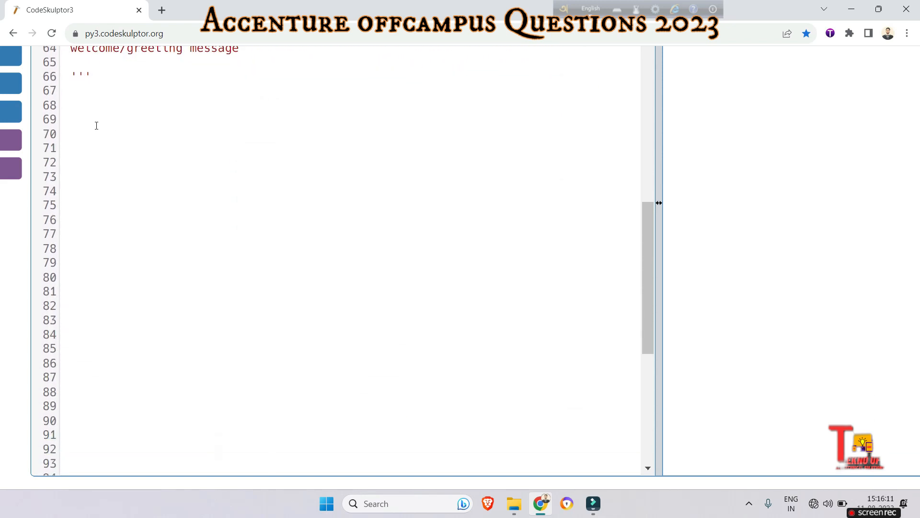
Write def rearrange(arr,n): with an if arr is None: return None guard
text(def)
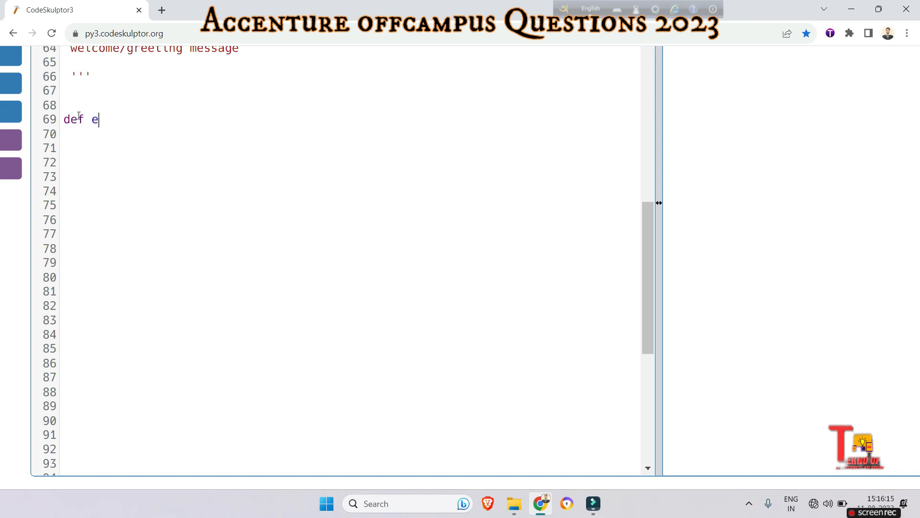
text(earran)
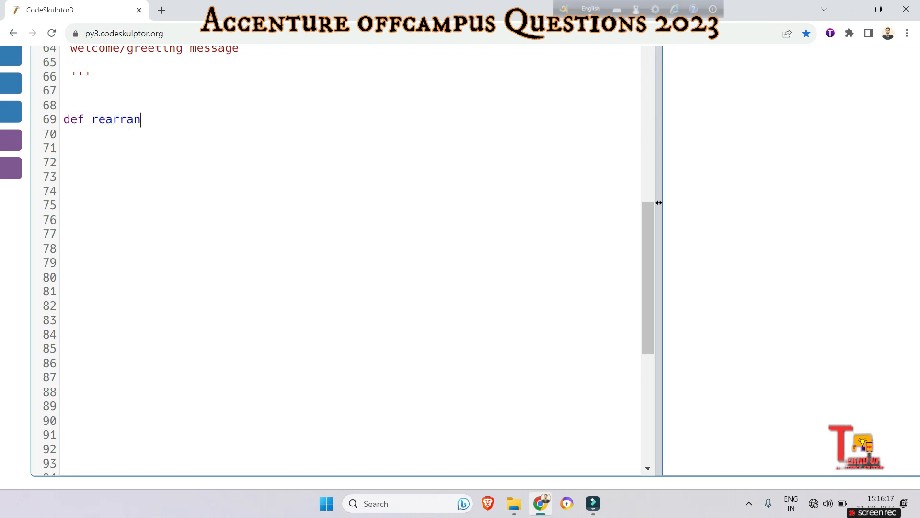
text(ge(a)
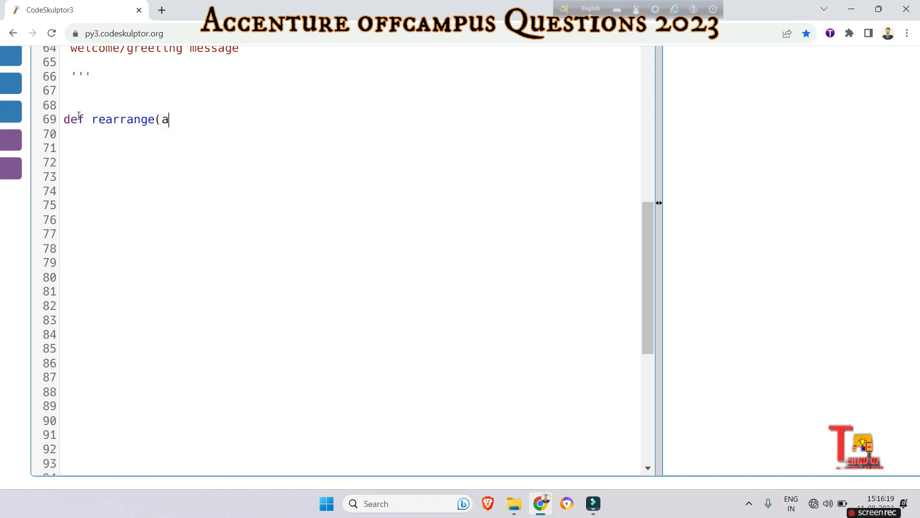
text(rr))
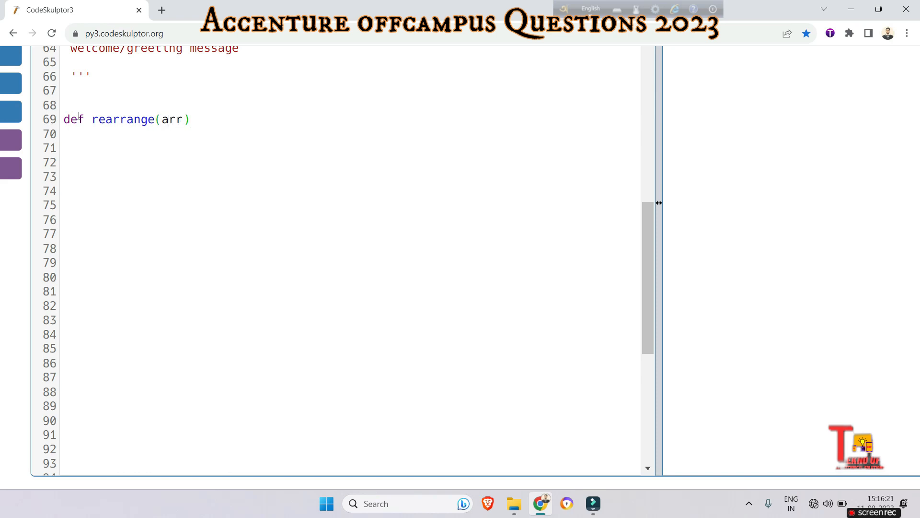
text(,n)
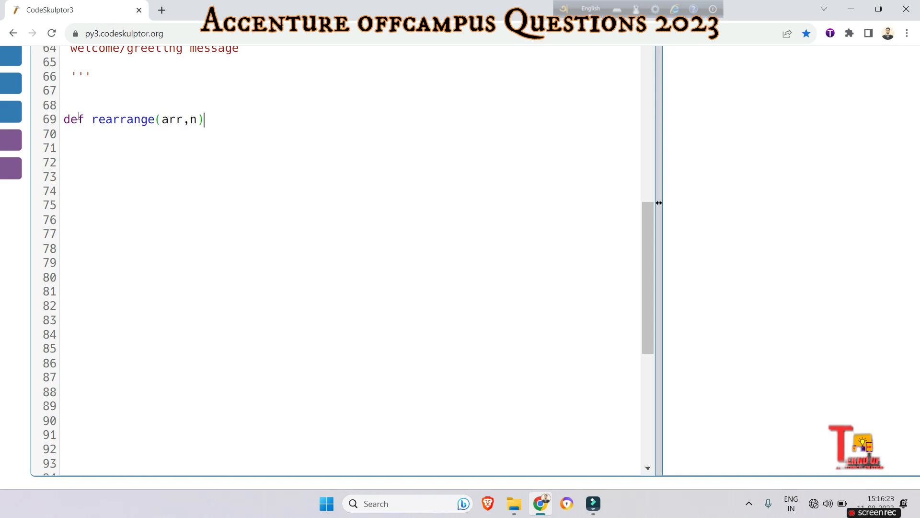
text(:)
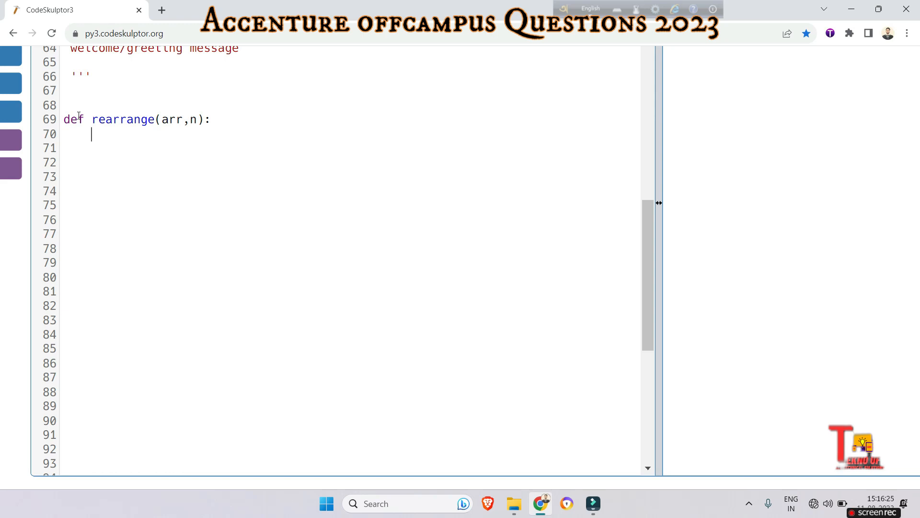
text(if a)
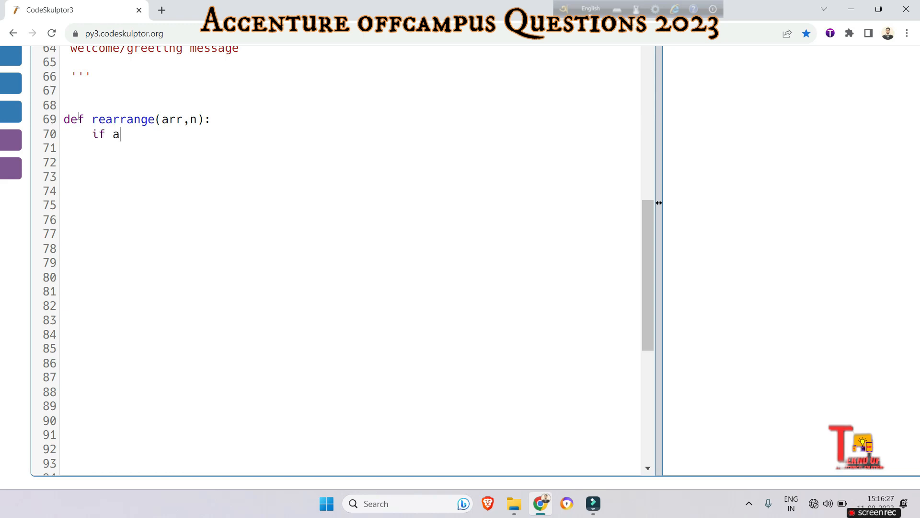
text(rr is N)
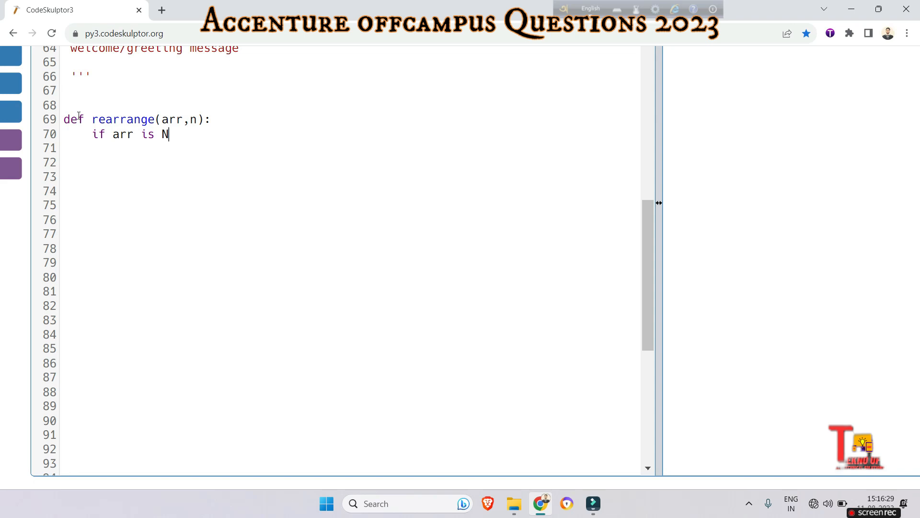
text(one:)
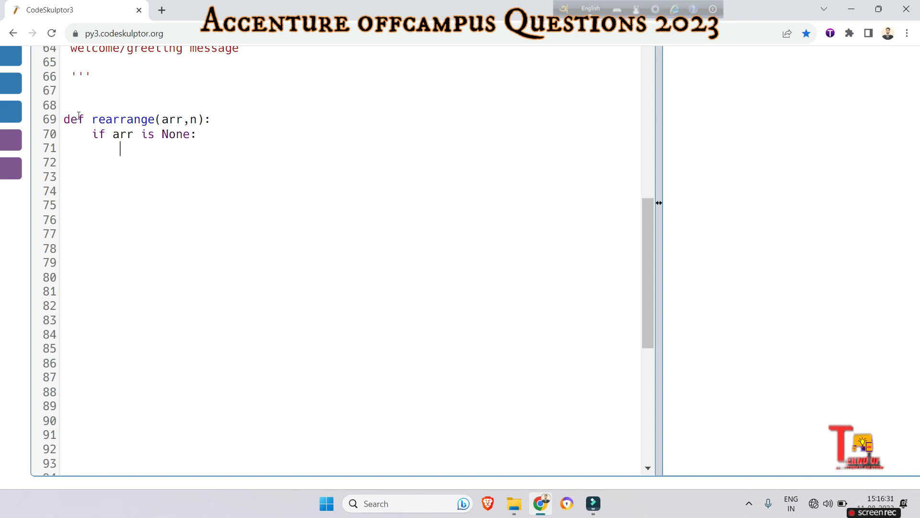
text(return No)
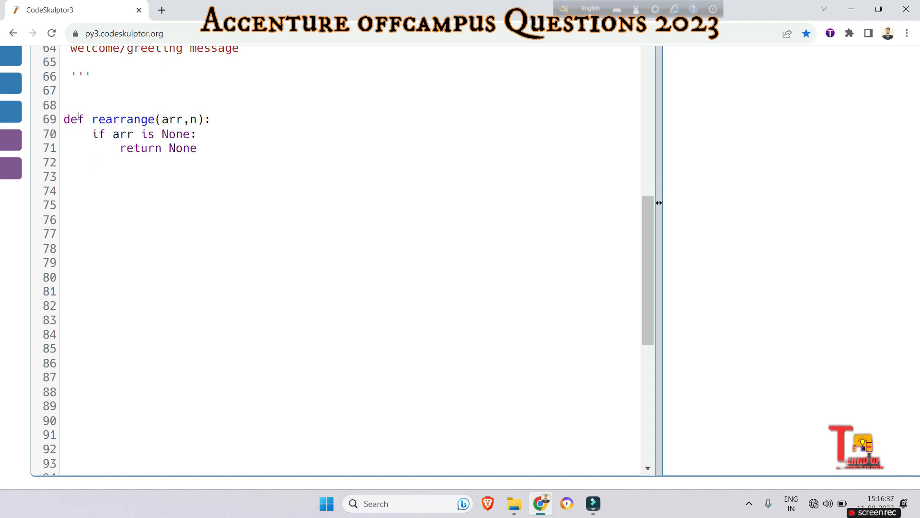
Initialise negative_index=0 and loop for i in range(len(arr))
text(negative)
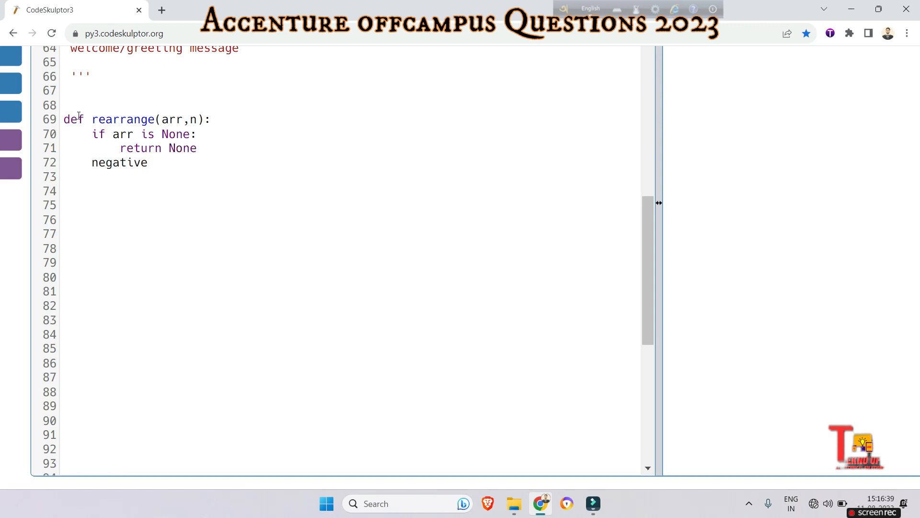
text(_index)
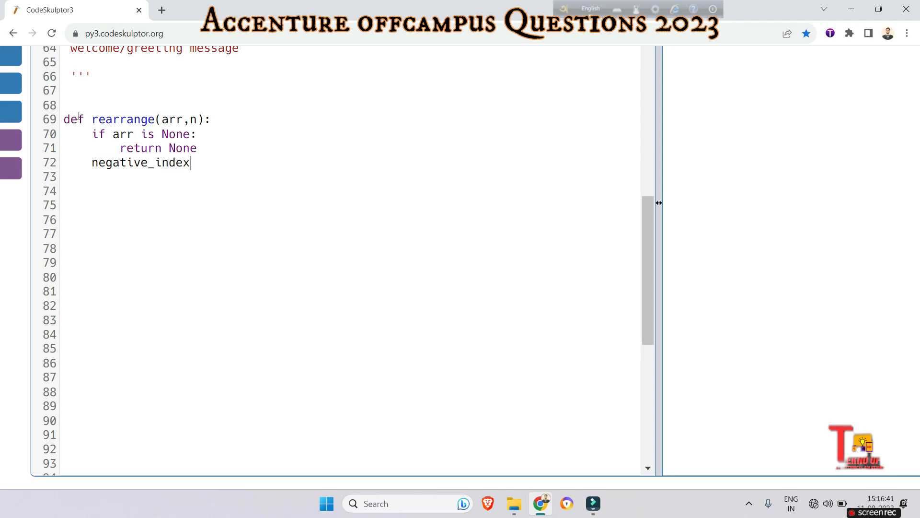
text(=0;)
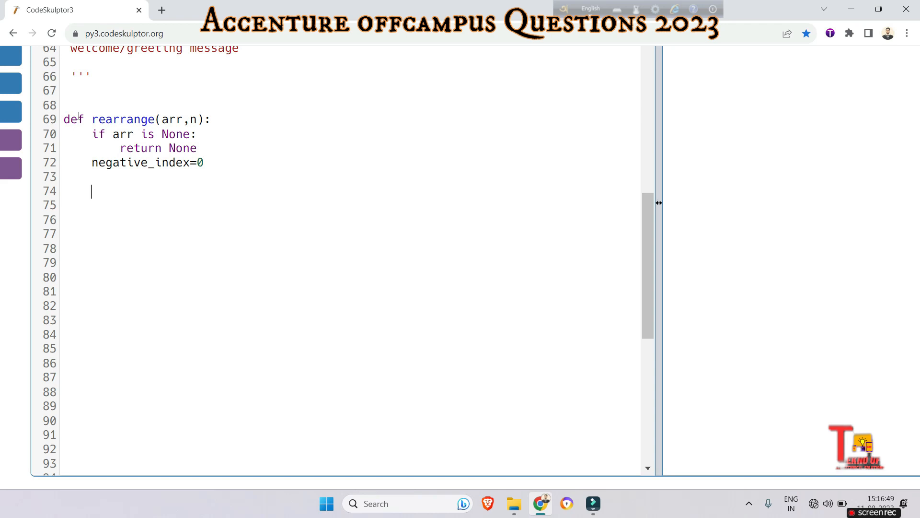
text(for)
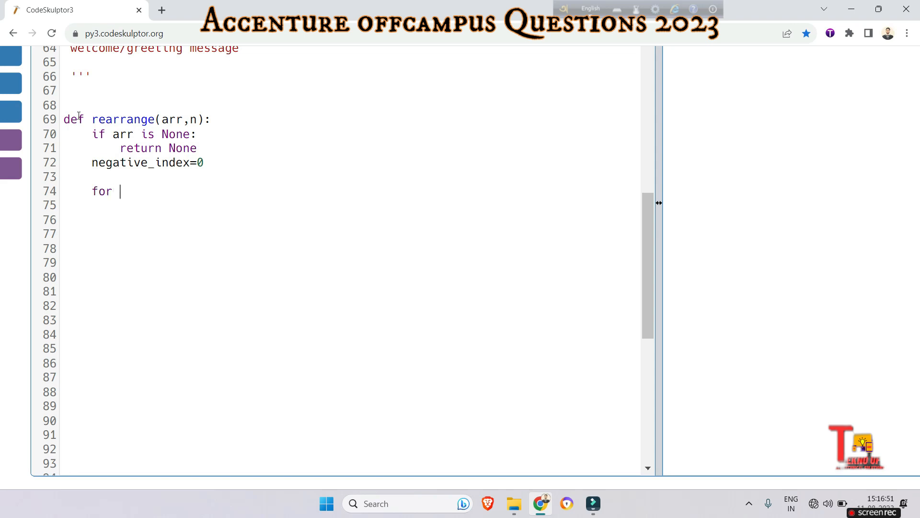
text(i in)
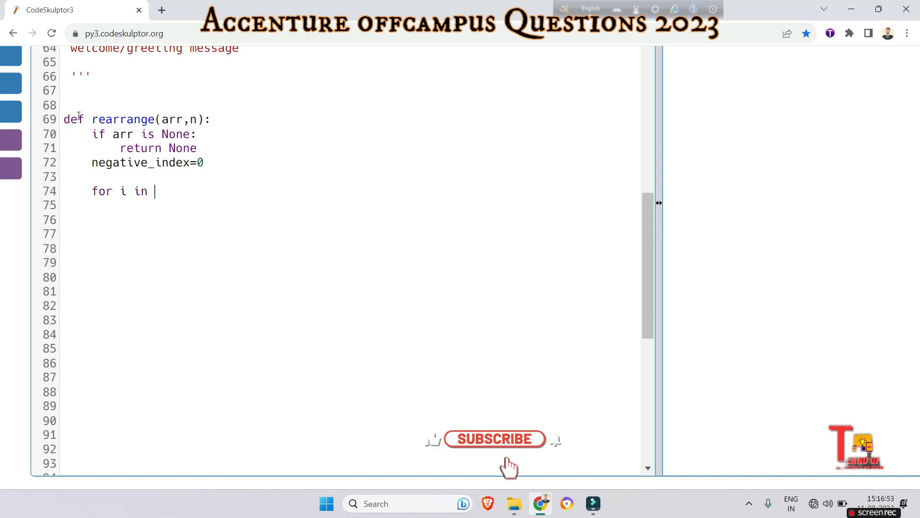
text(range(len)
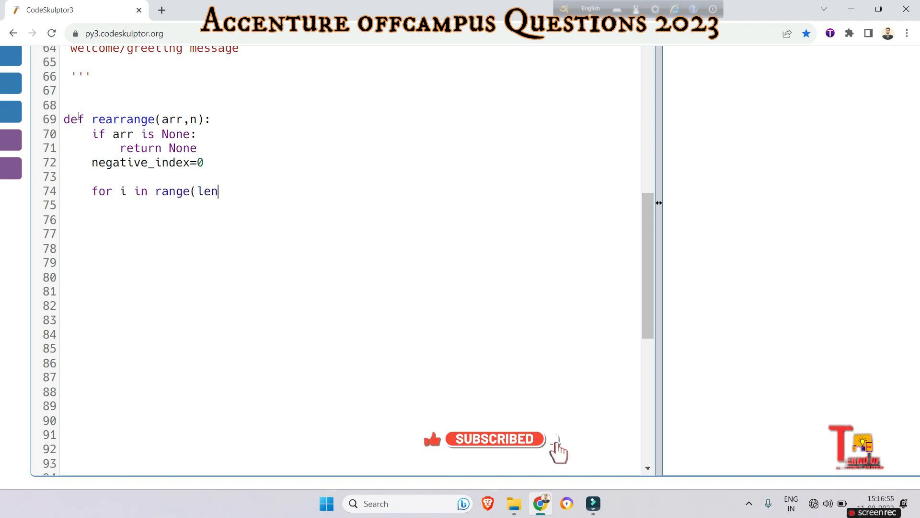
text((arr)):)
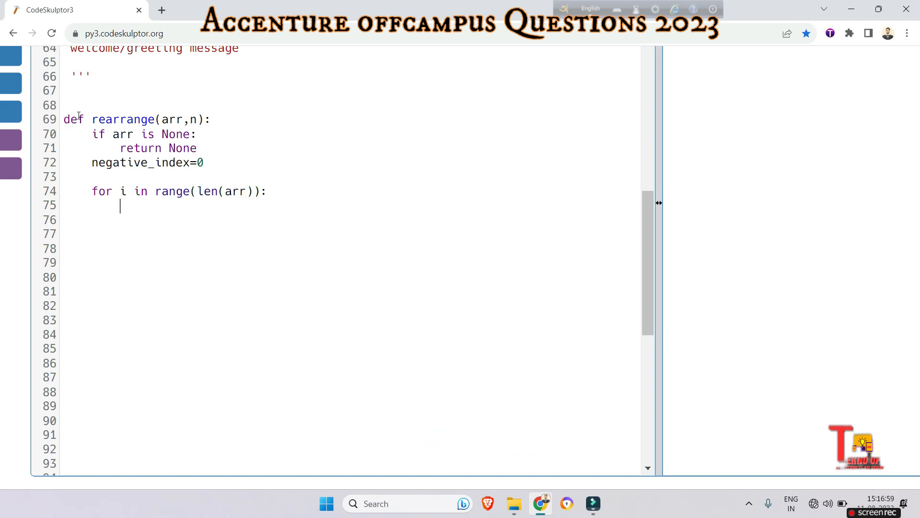
When arr[i]<0, insert arr.pop(i) at negative_index
text(if arr)
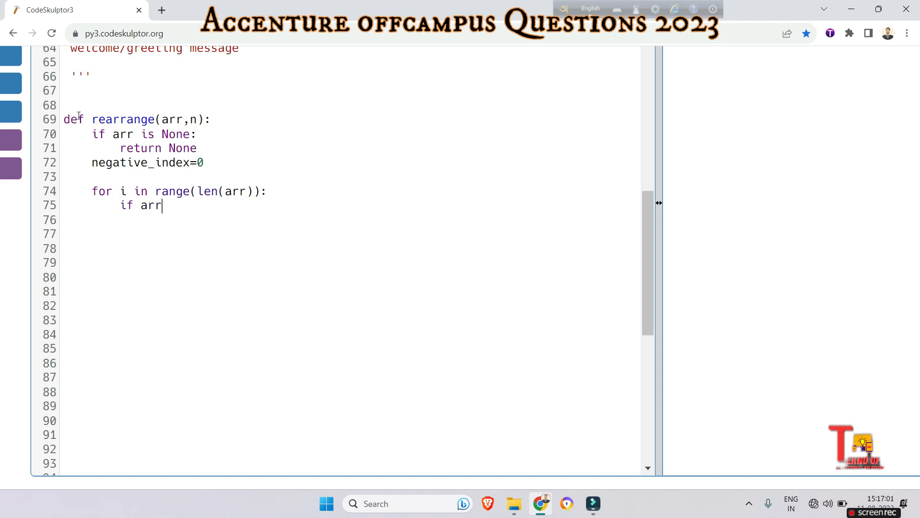
text([)
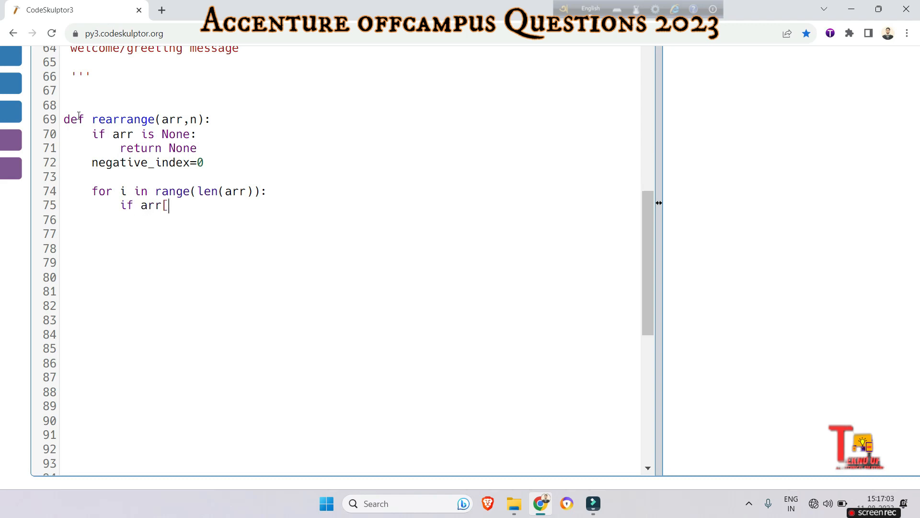
text(i])
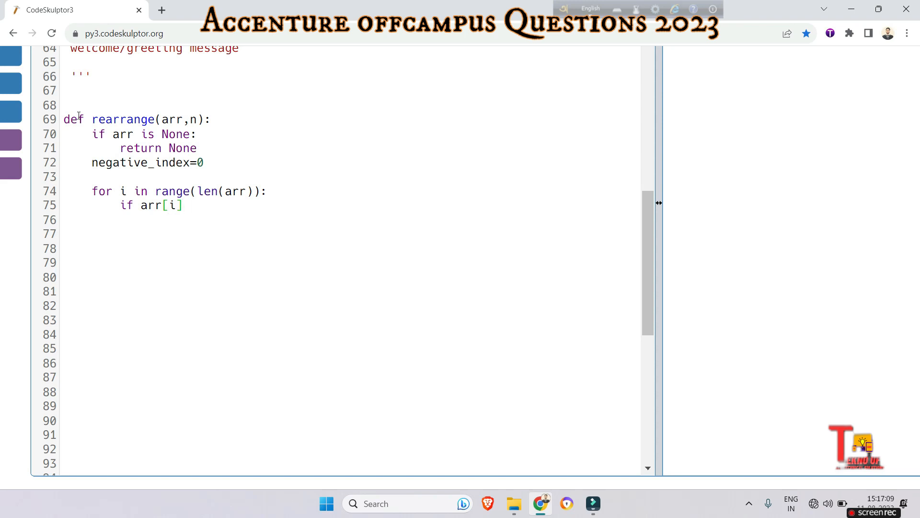
text(<0:)
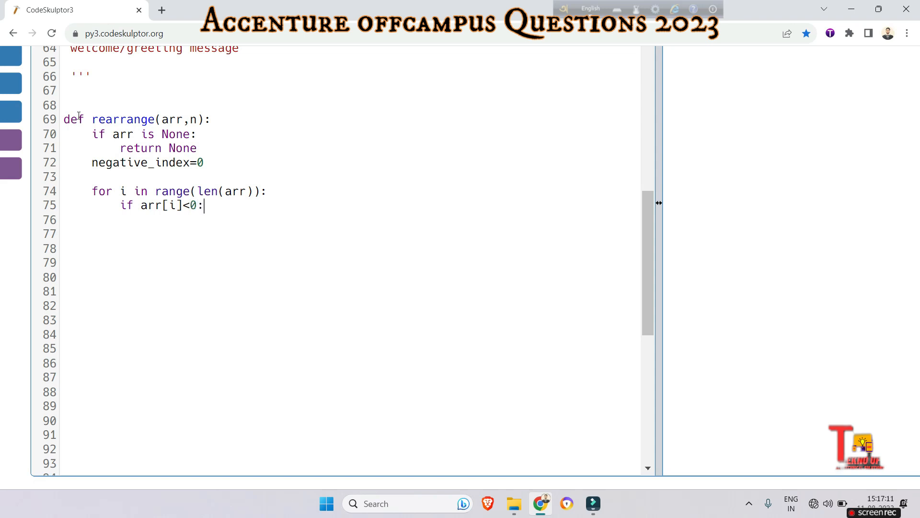
text(arr)
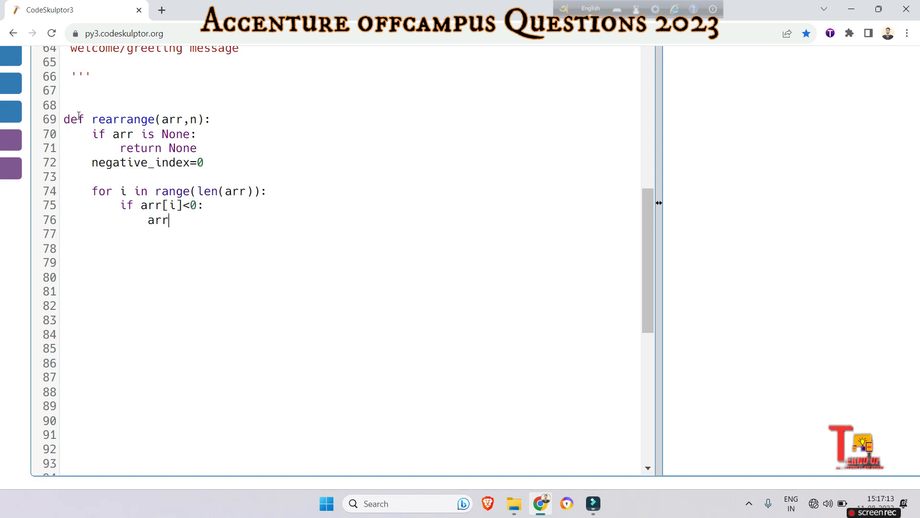
text(.insert)
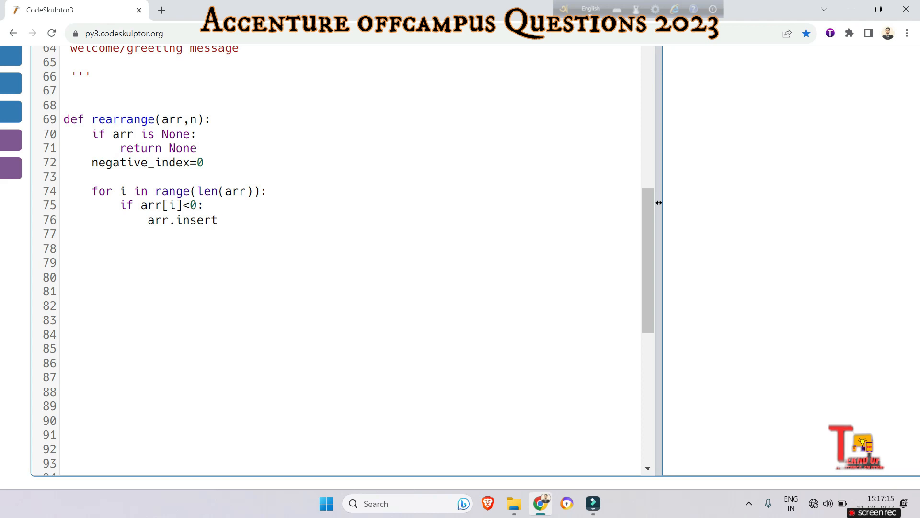
text((negt)
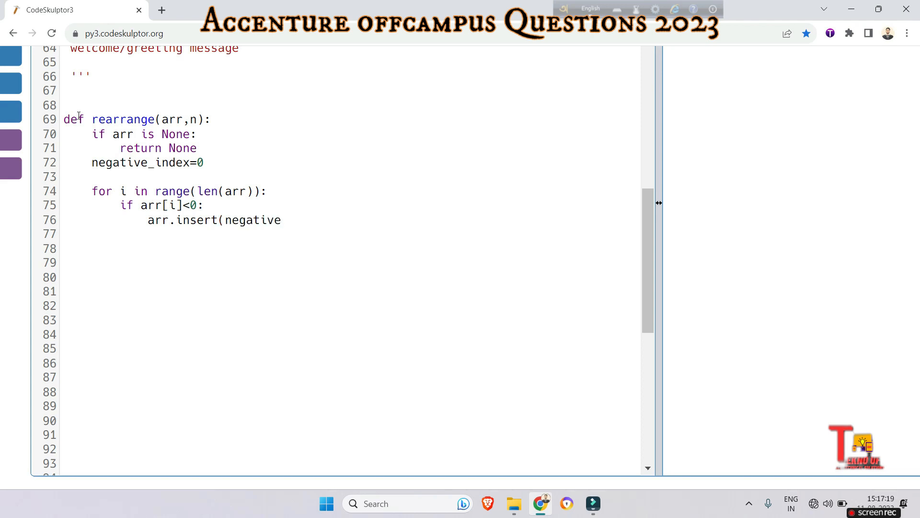
text(_inde)
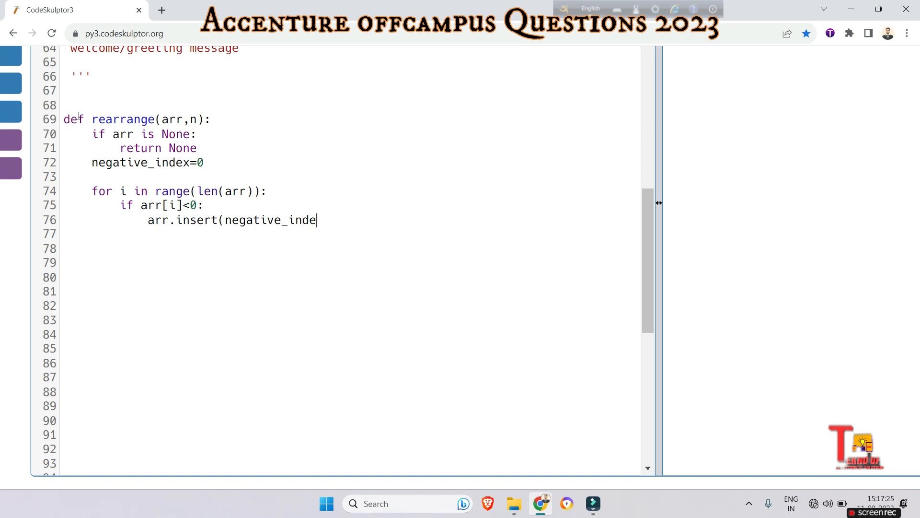
text(x)
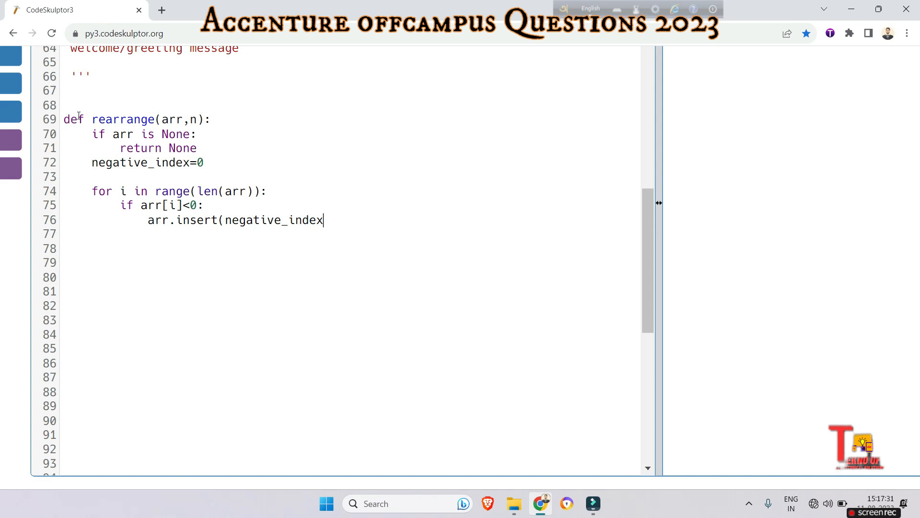
text(,a)
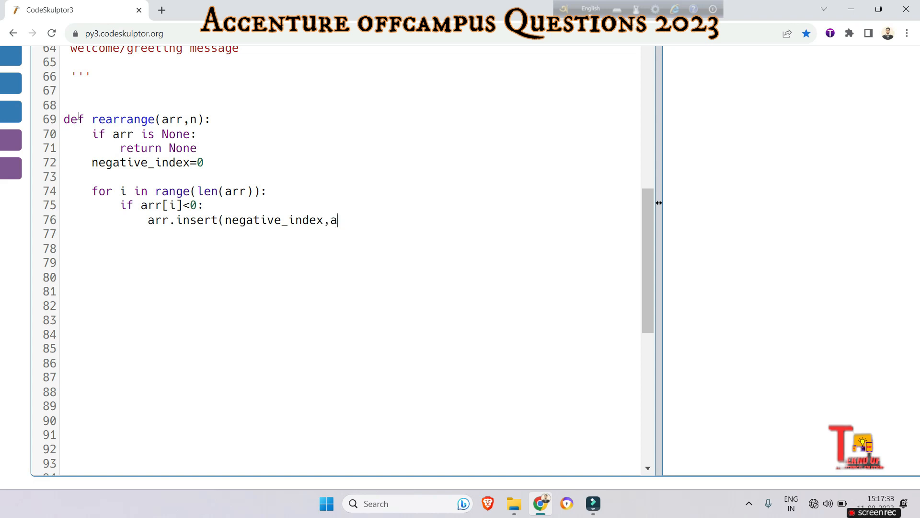
text(rr.pop)
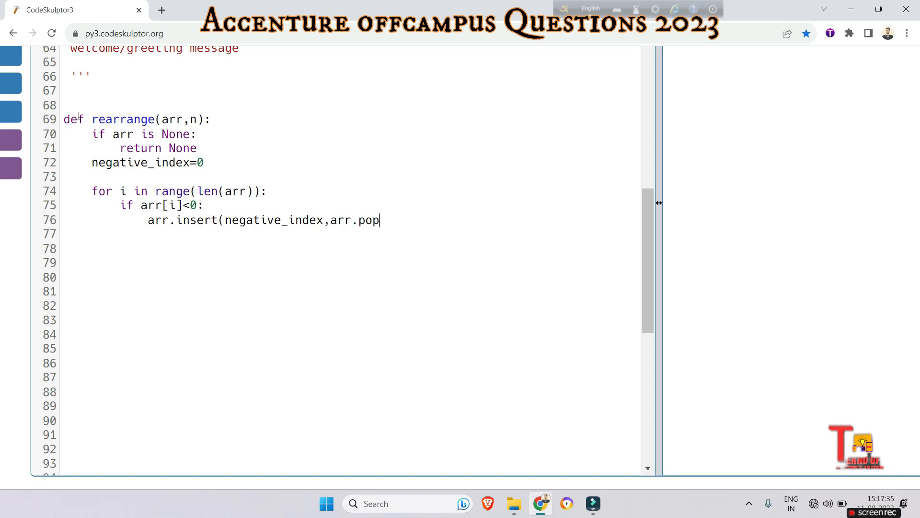
text((i)))
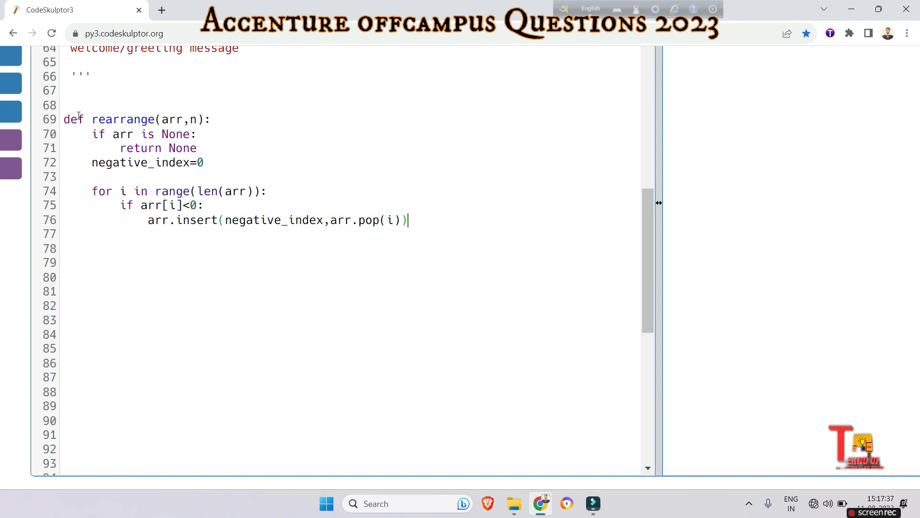
key(Enter)
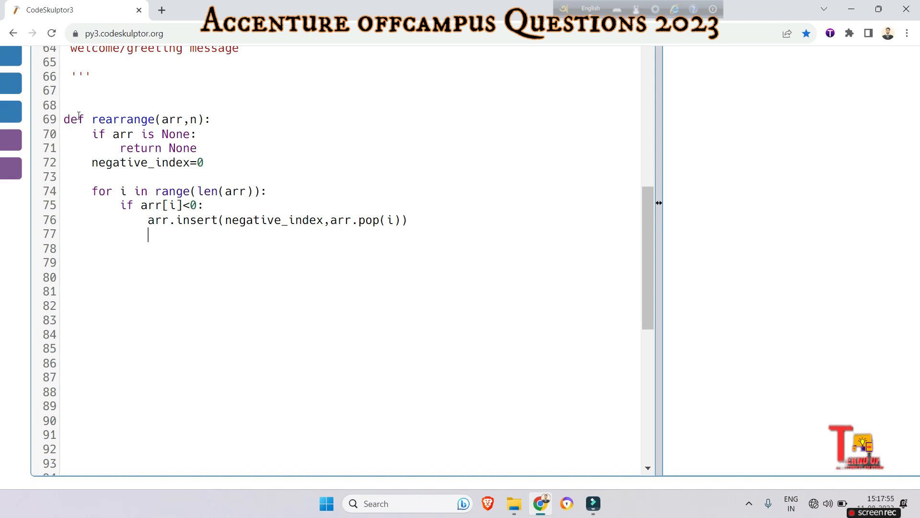
Increment negative_index by 1 after each move and return arr
text(negati)
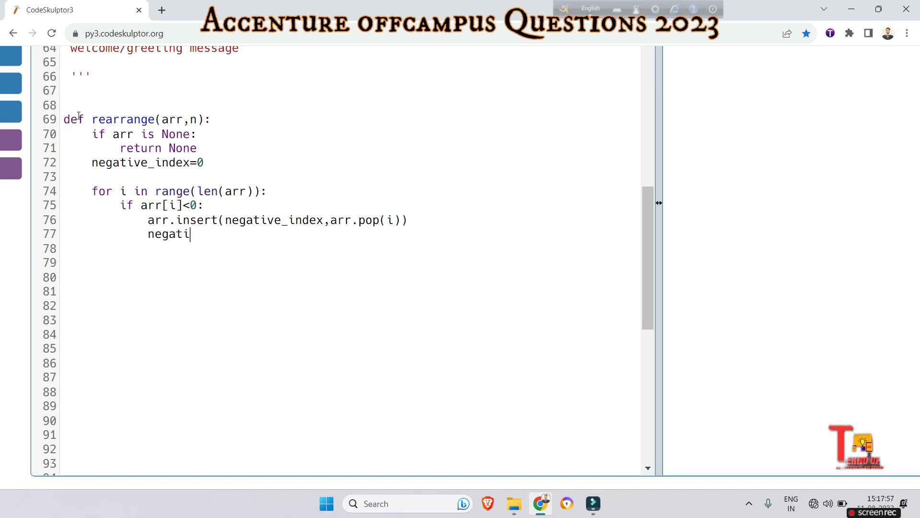
text(ve_index+)
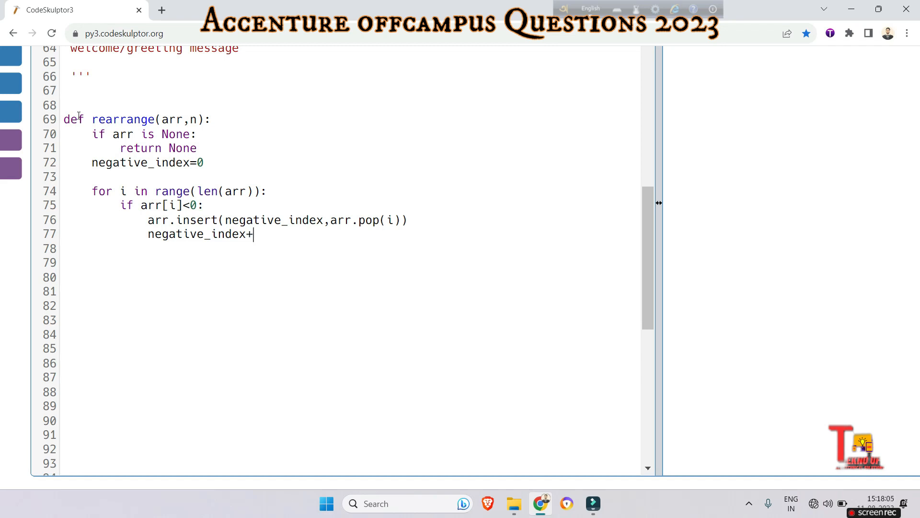
text(=1)
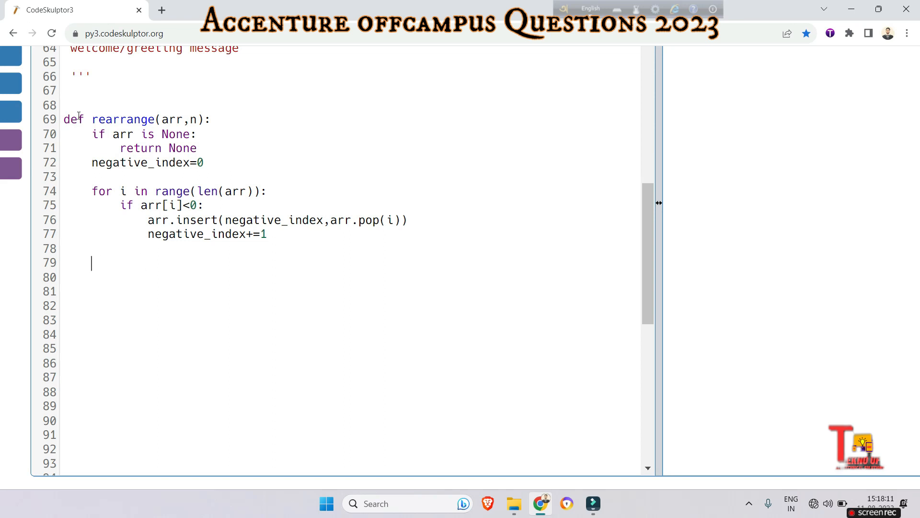
text(return)
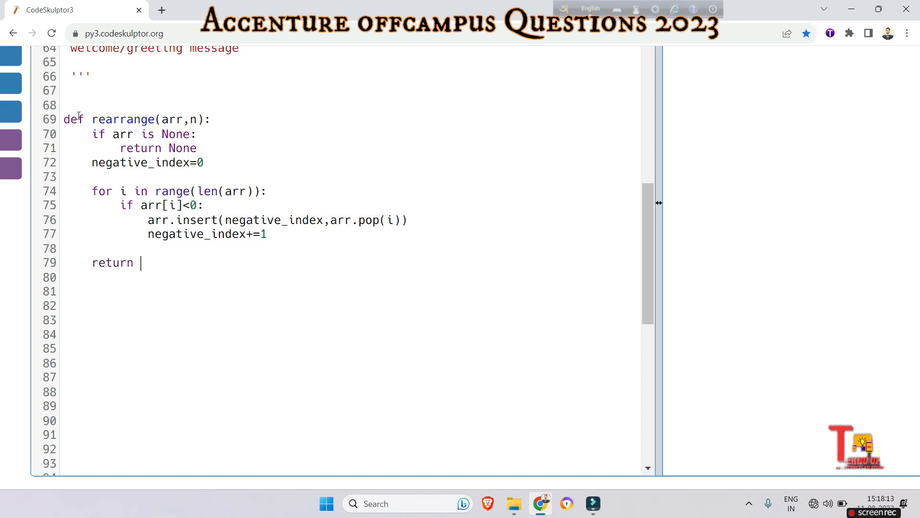
text(arr)
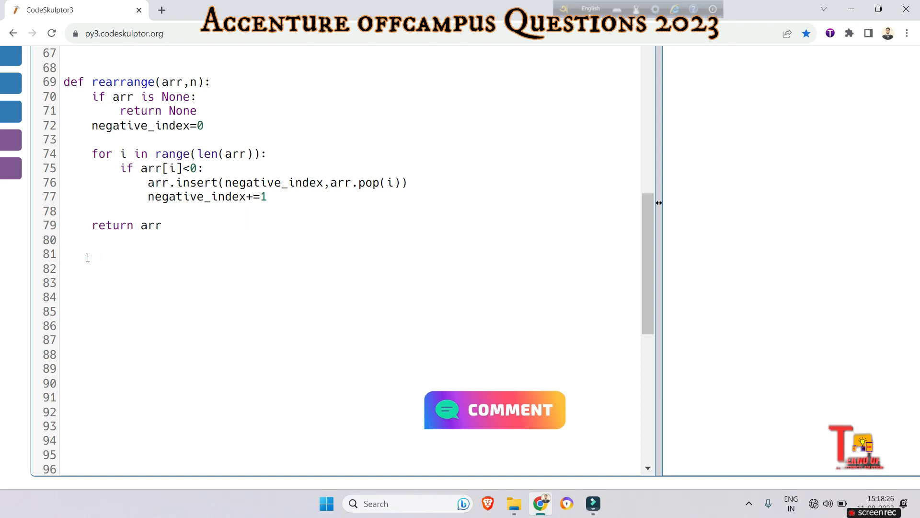
Start a #driver section that reads n=int(input())
text(#driver)
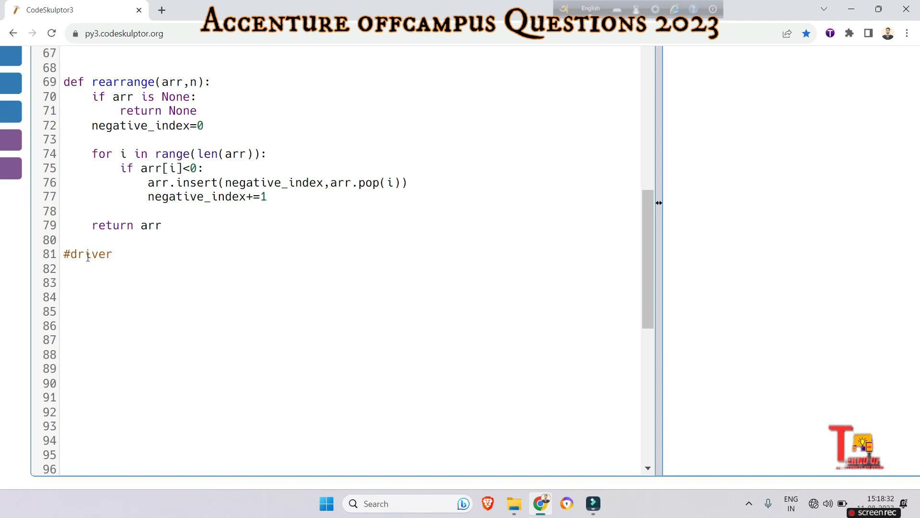
text(arr)
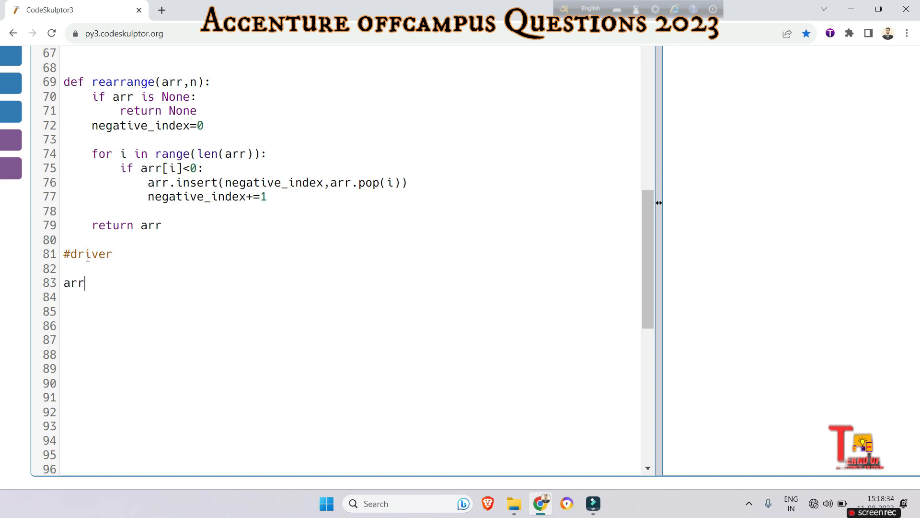
text(n=)
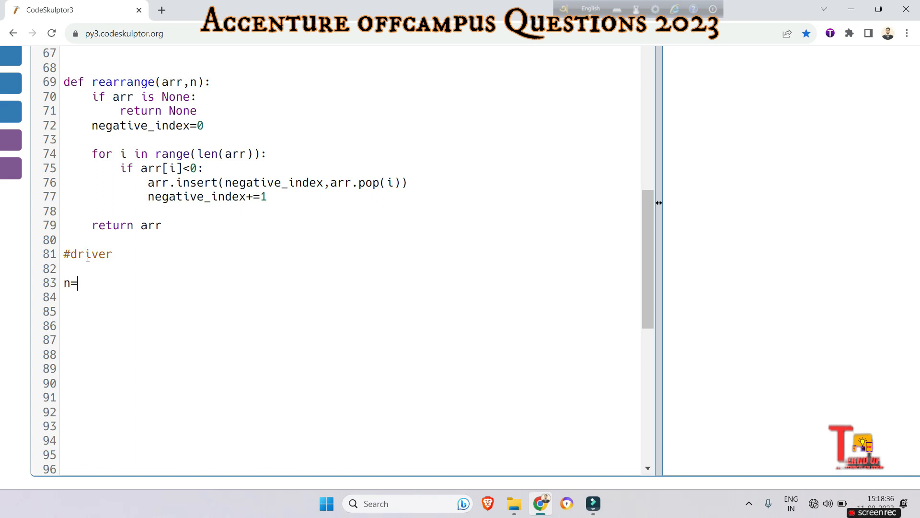
text(int()
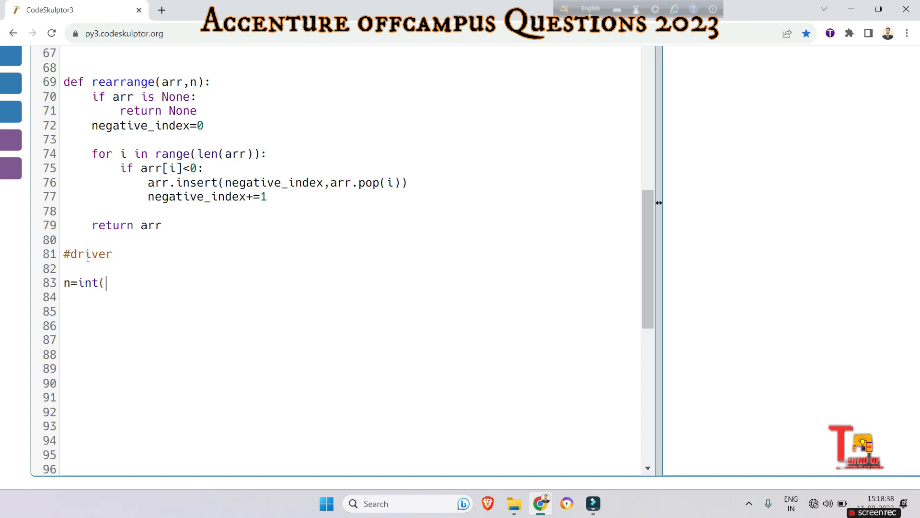
text(input())))
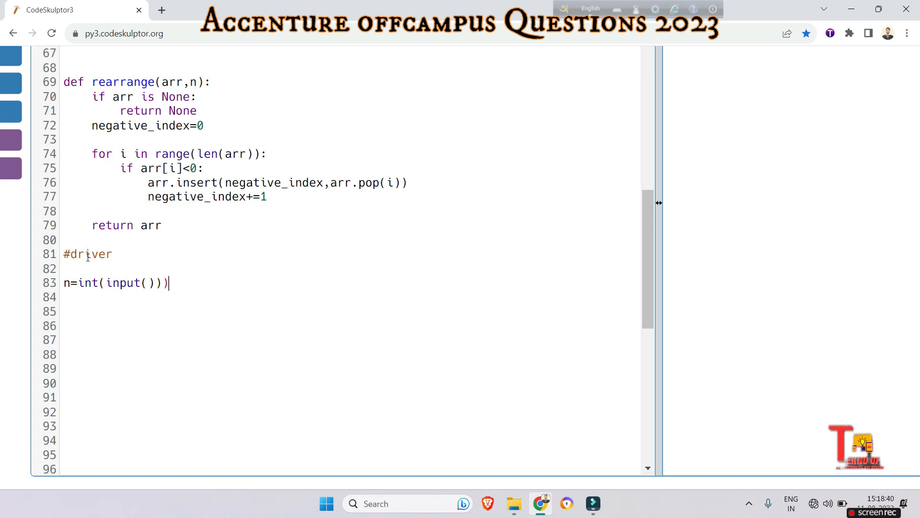
Read arr=list(map(int,input().split())) as a list of integers
text(arr=)
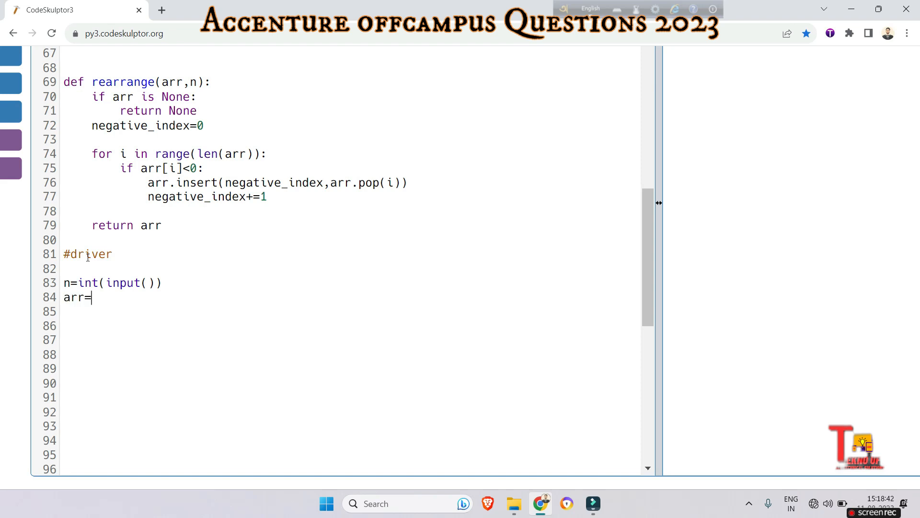
text(list)
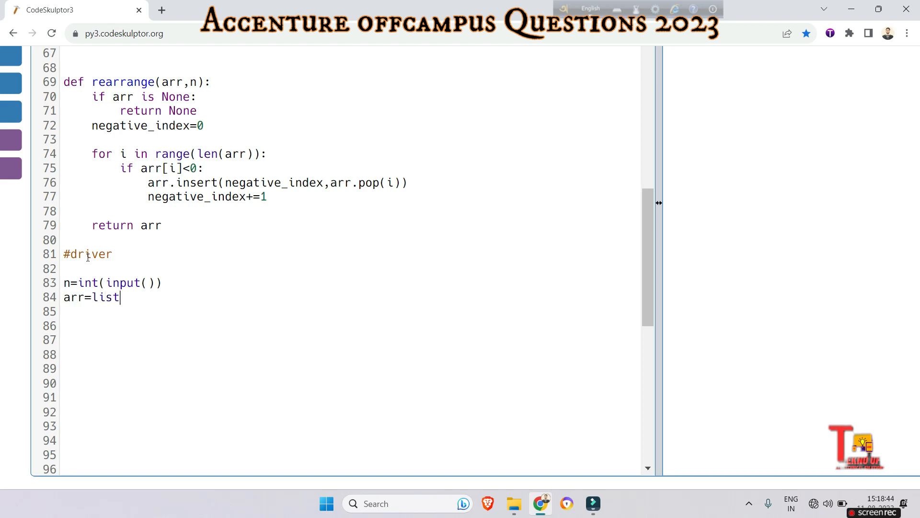
text((map()
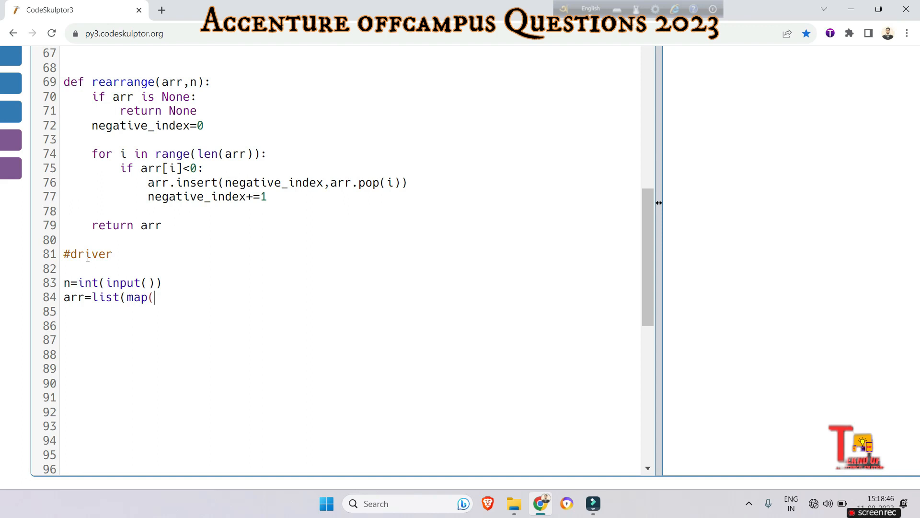
text(int)
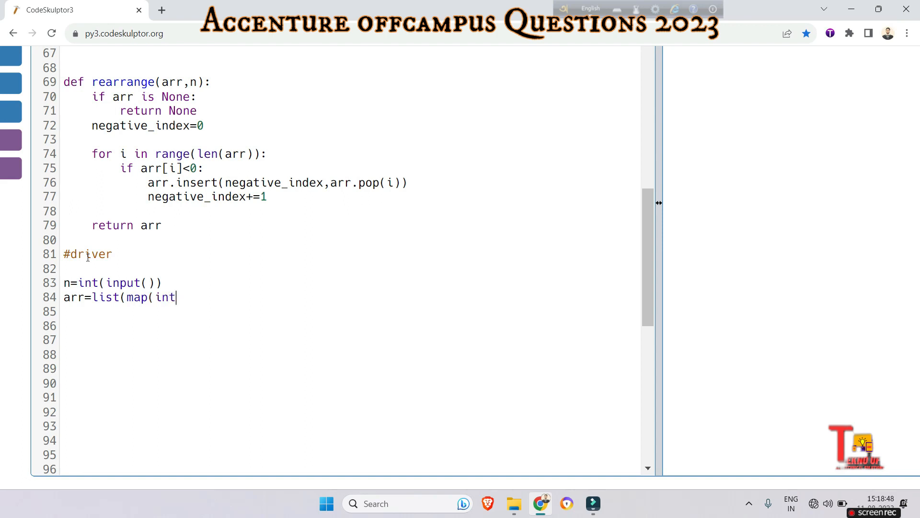
text(,in)
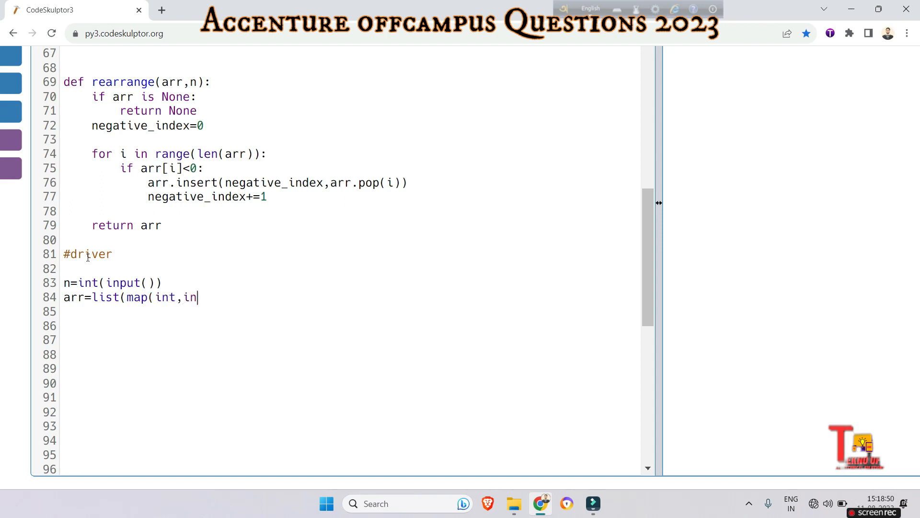
text(put( ))
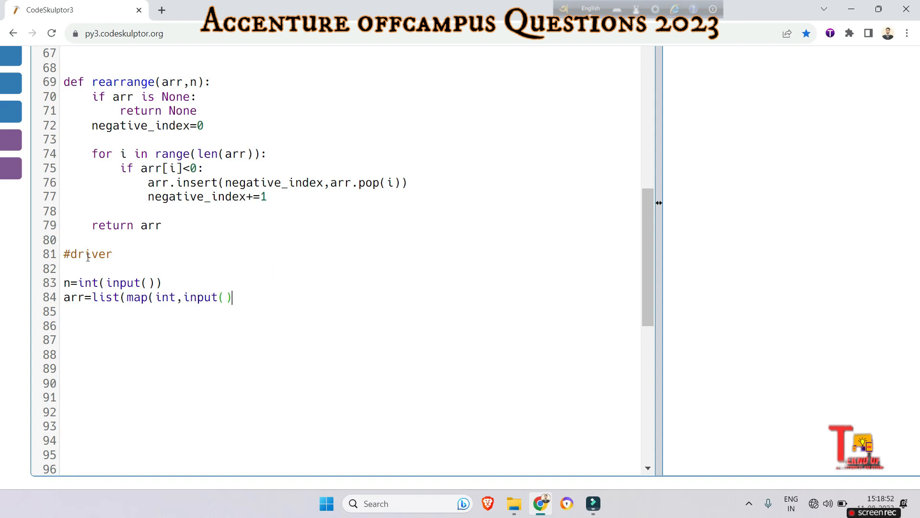
text(.split)
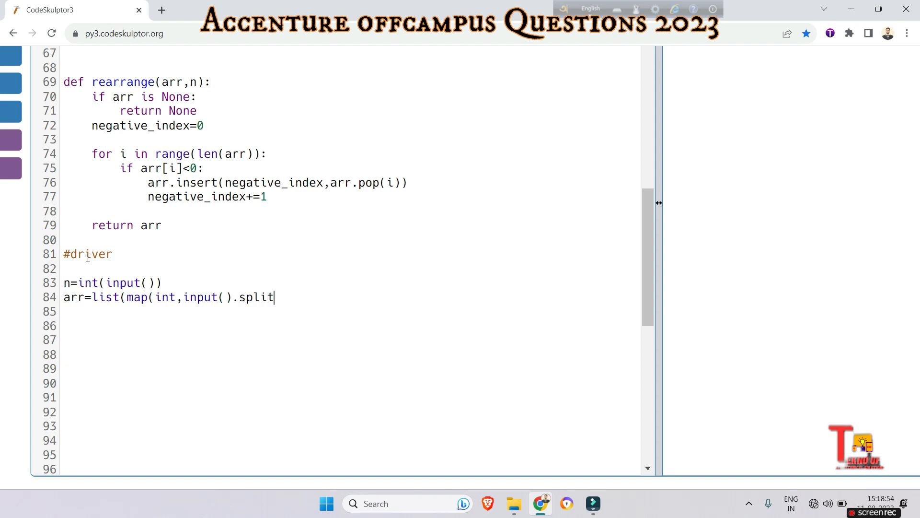
text(())
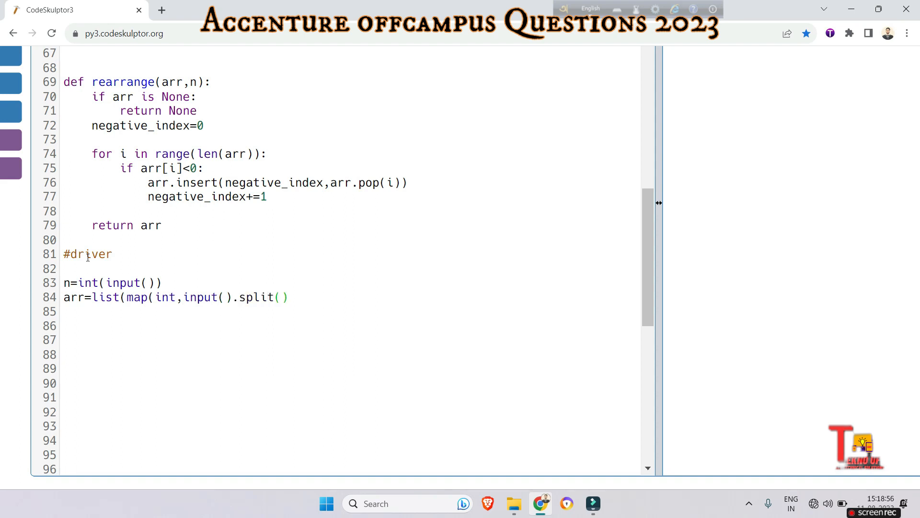
text()))
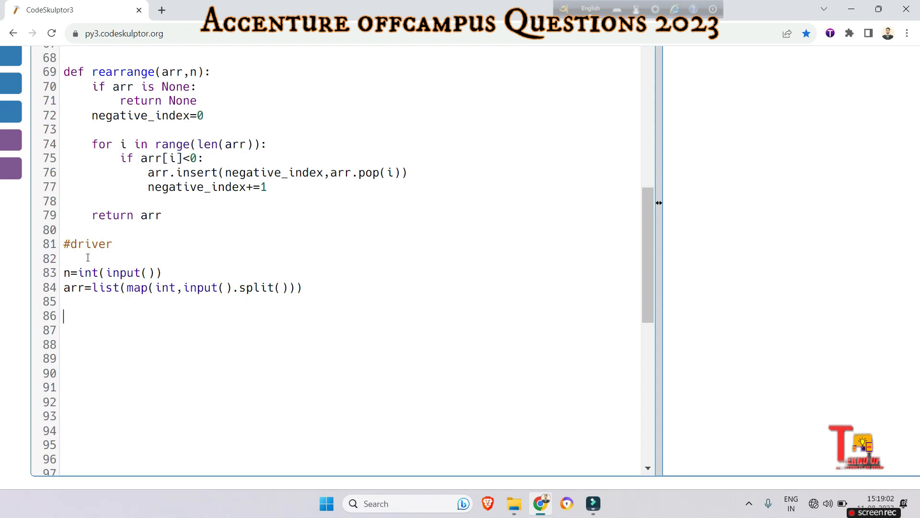
Store the result of rearrange(arr,n) back into arr
text(arr=)
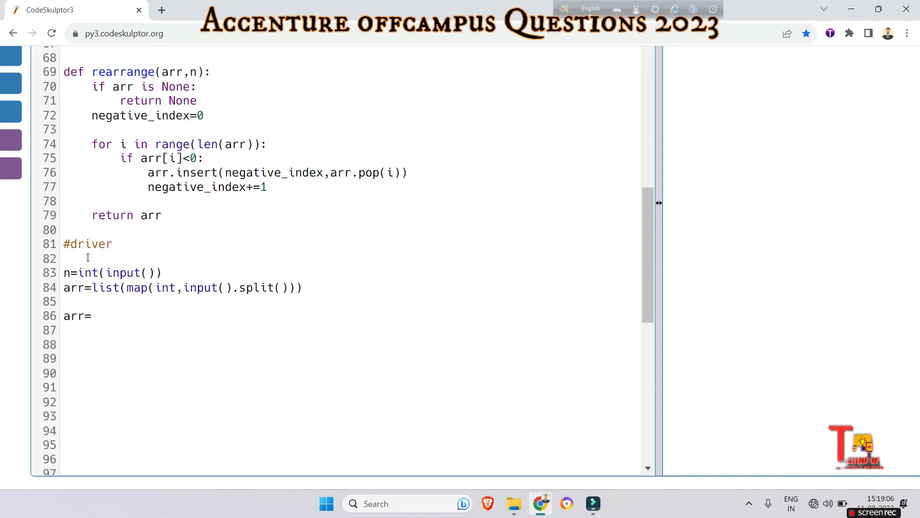
text(fun)
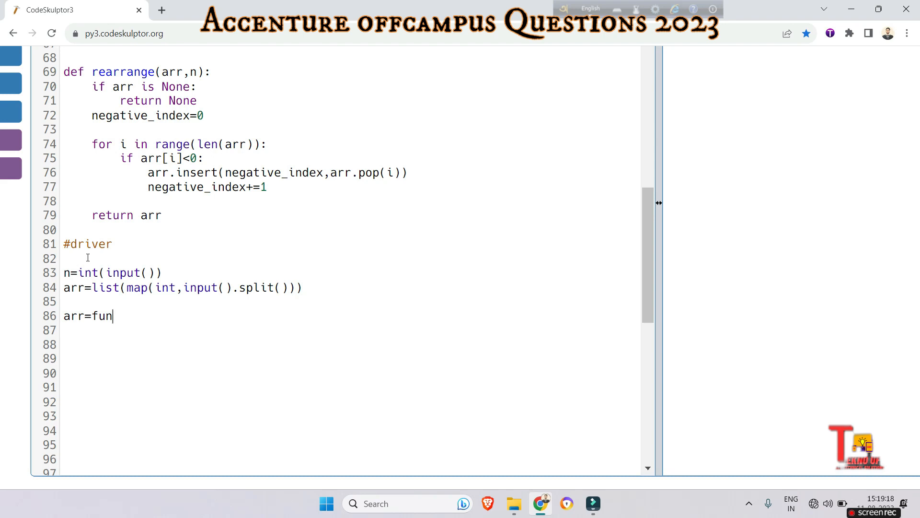
text(rea)
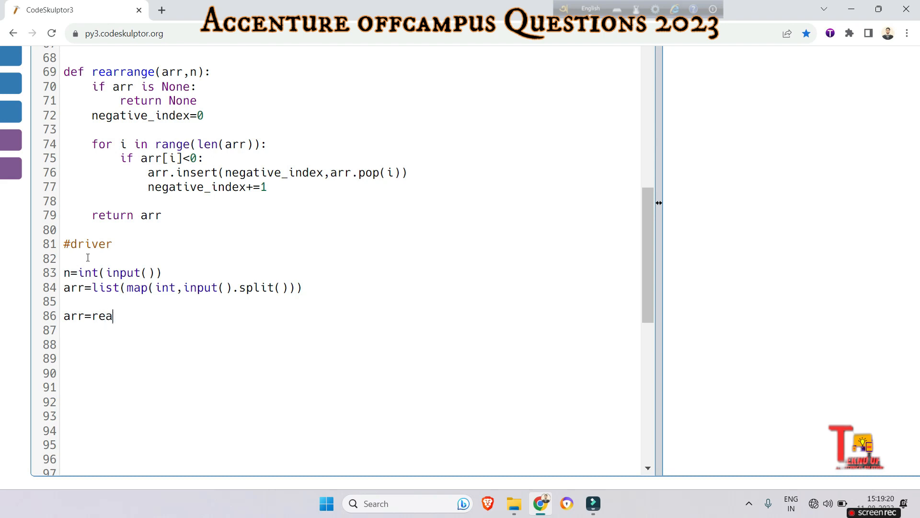
text(rrange)
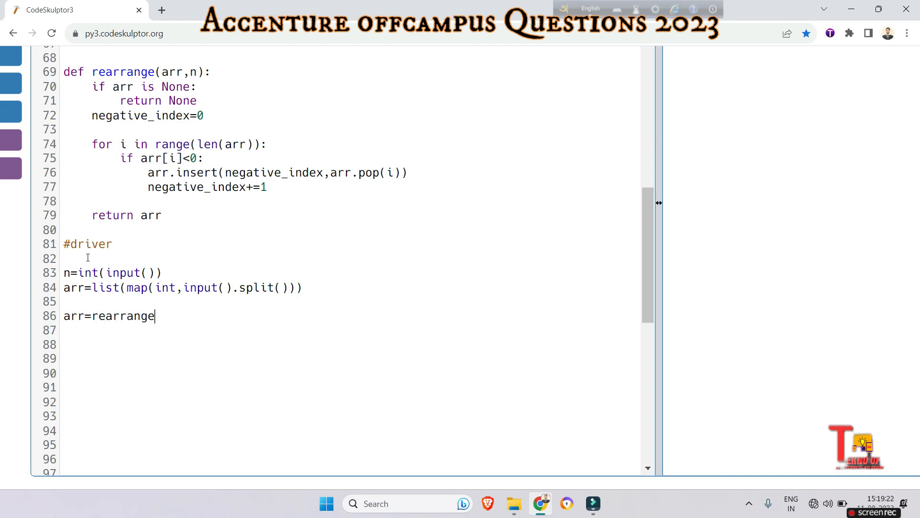
text(()
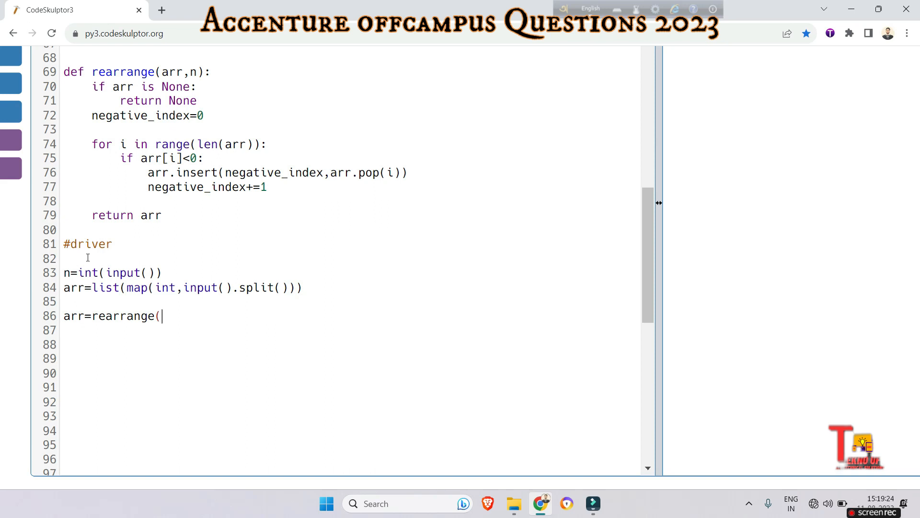
text(ar)
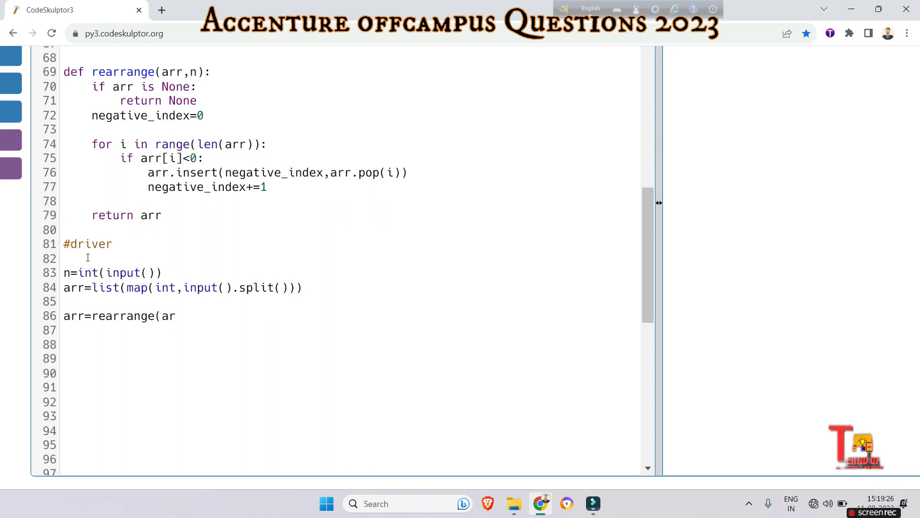
text(r,n))
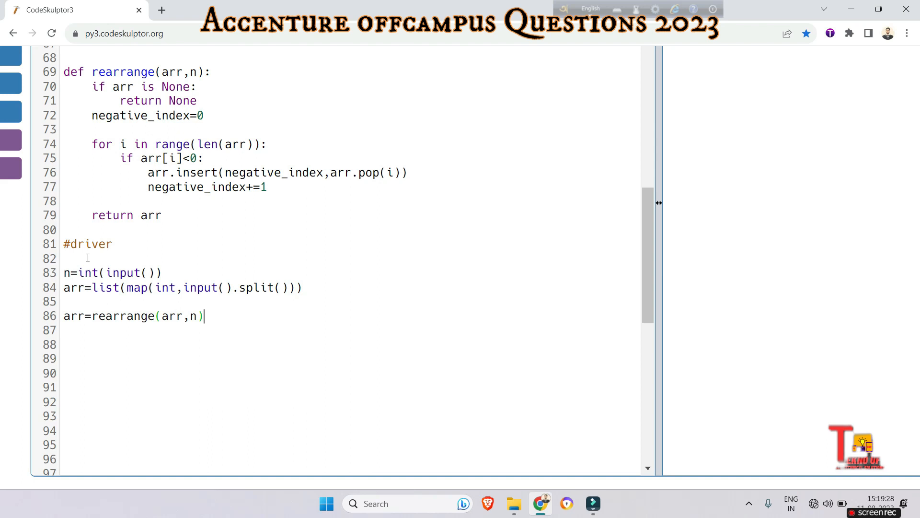
Print the rearranged array with ' '.join(map(str,arr))
text(pr)
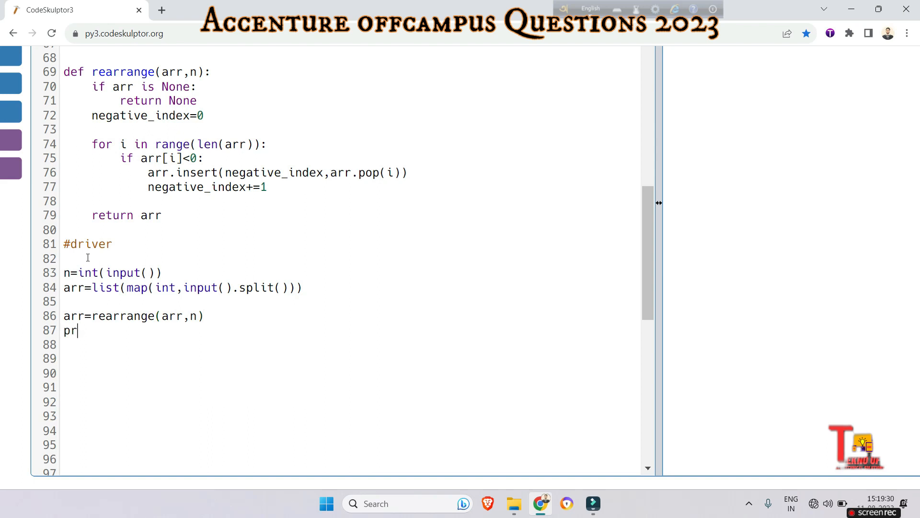
text(int()
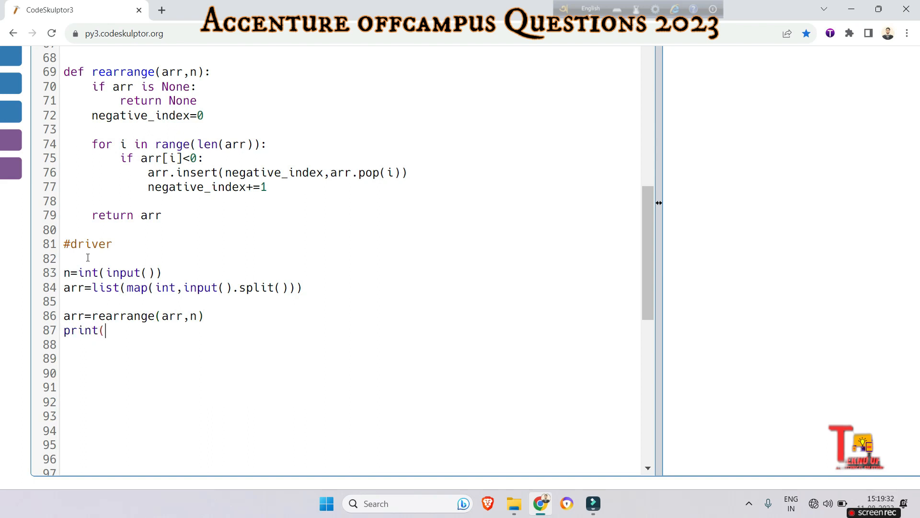
text(')
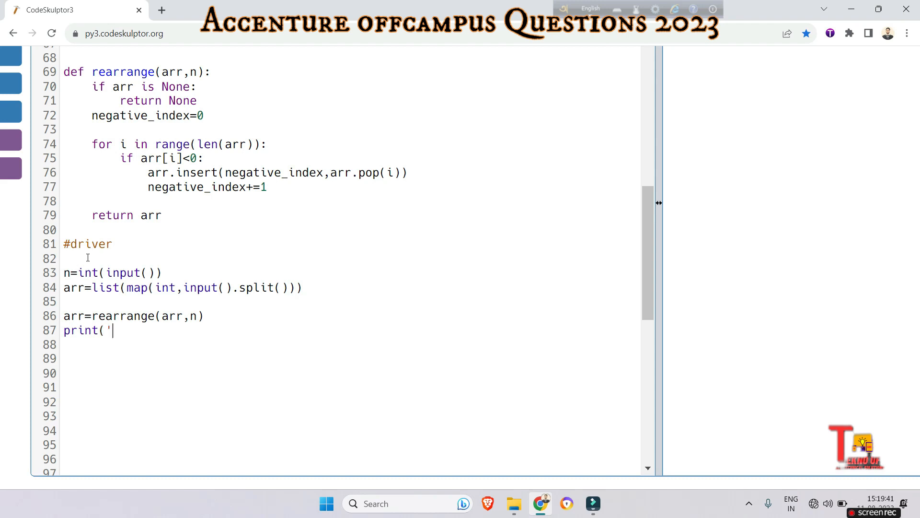
text(')
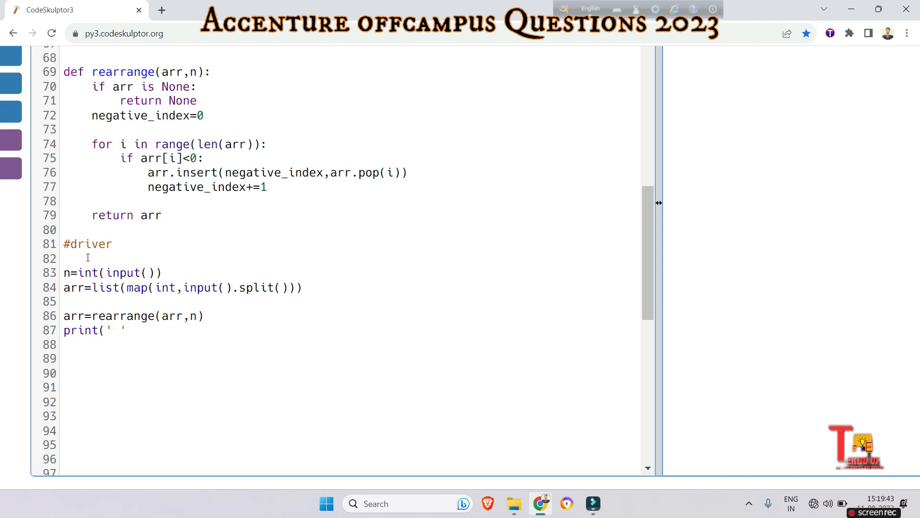
text(.)
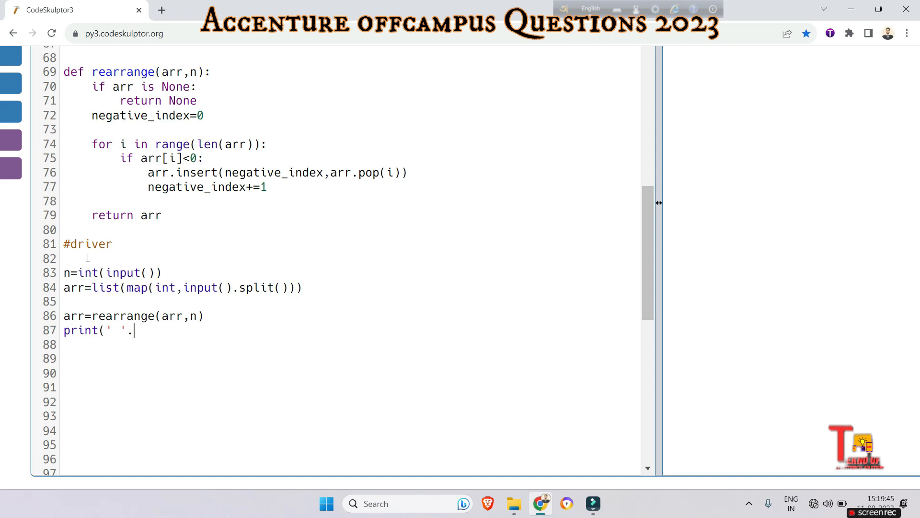
text(join)
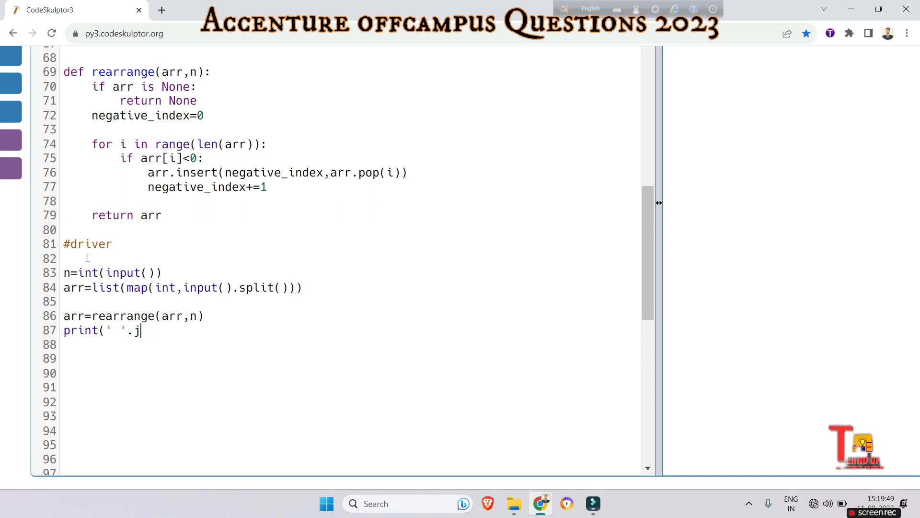
text(o)
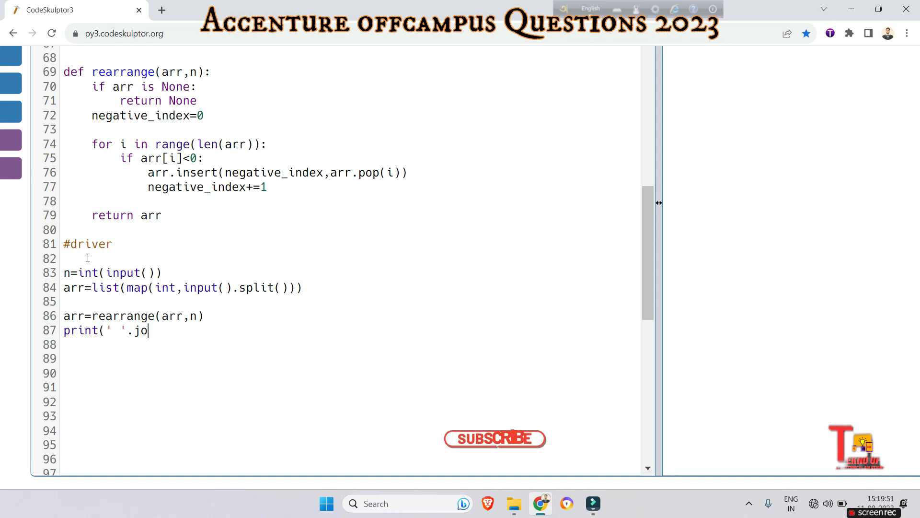
text(in()
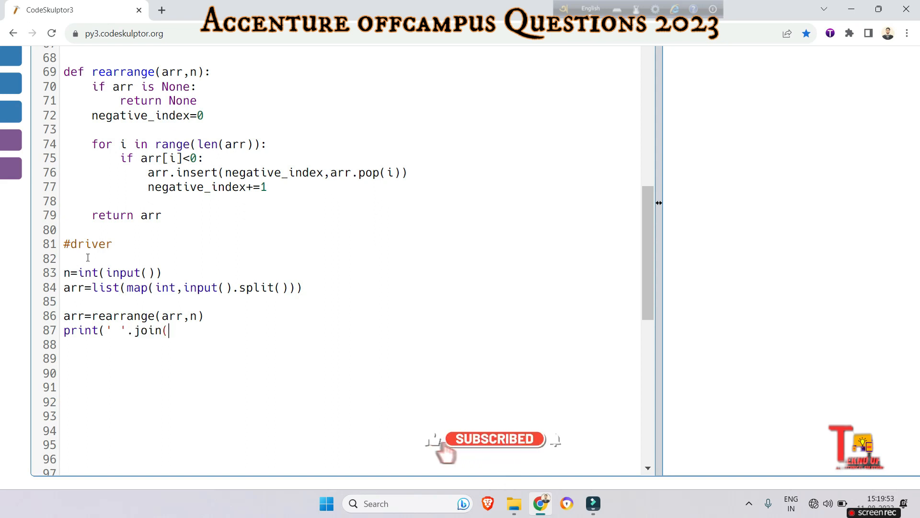
text(map()
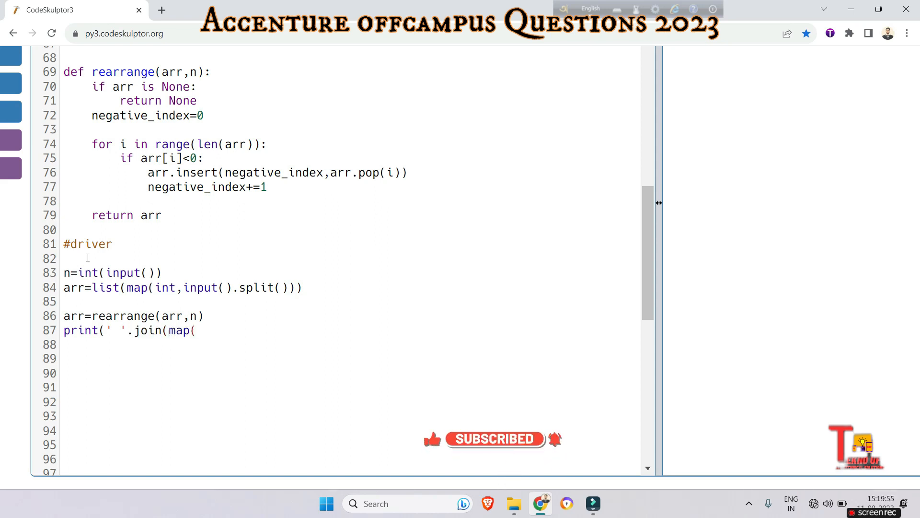
text(str)
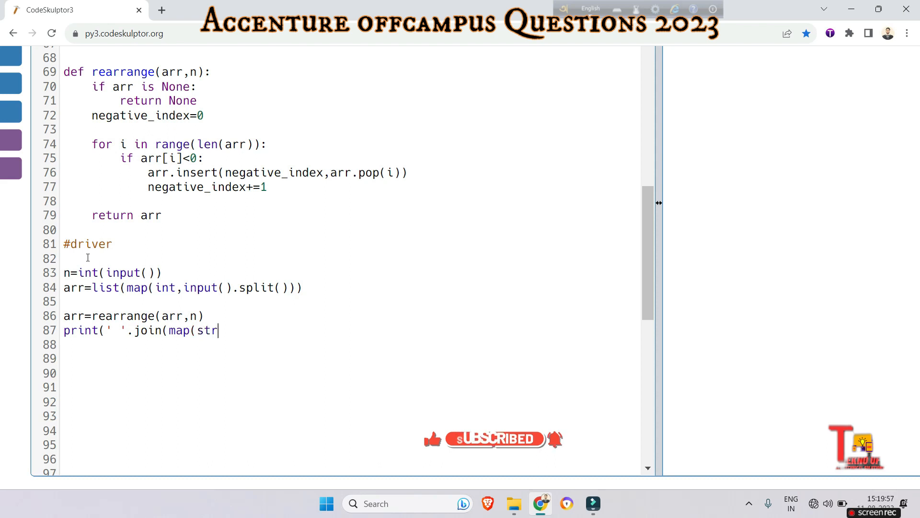
text(,arr)
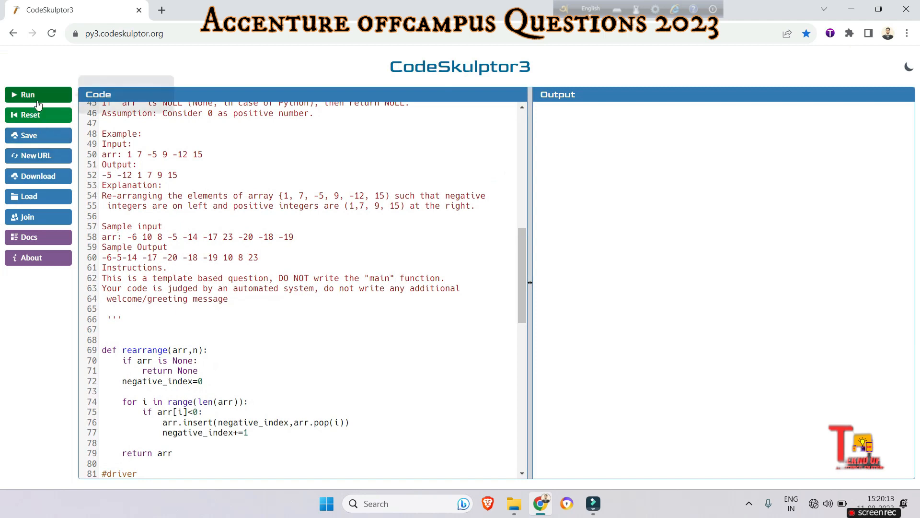
click(25, 95)
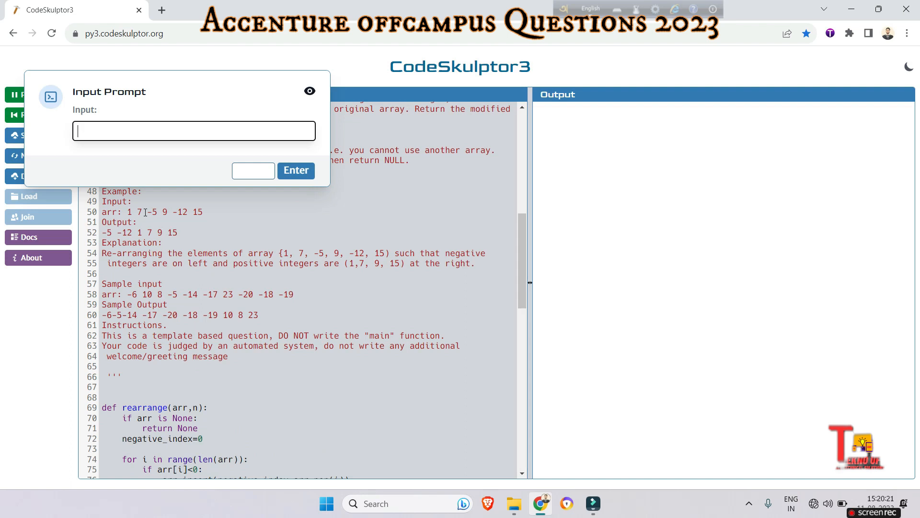
text(6)
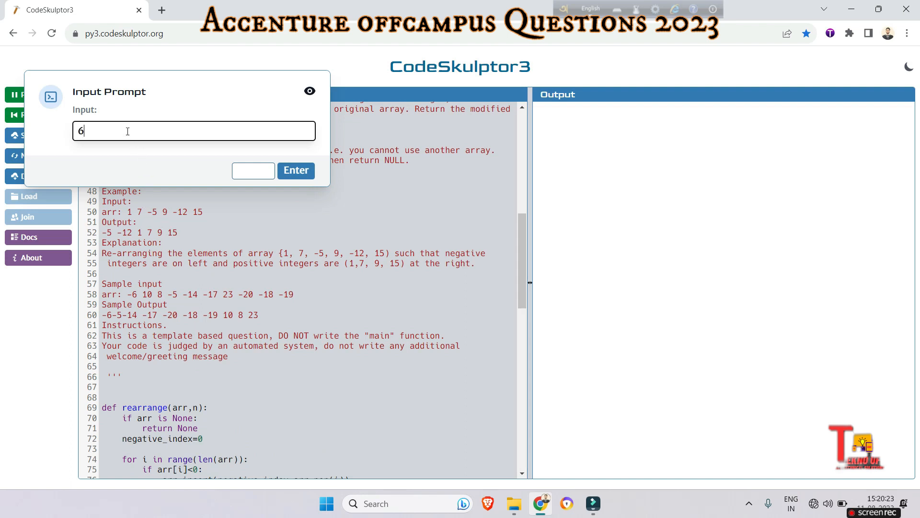
text(1)
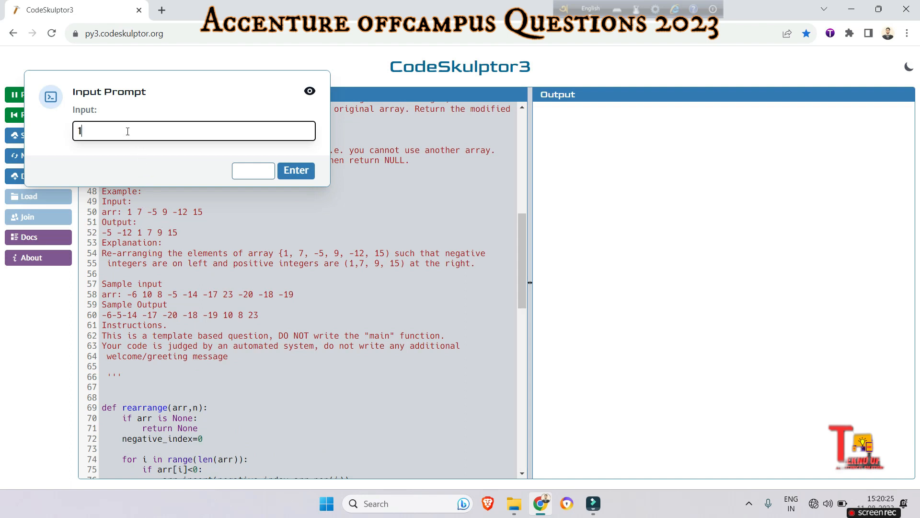
text(7)
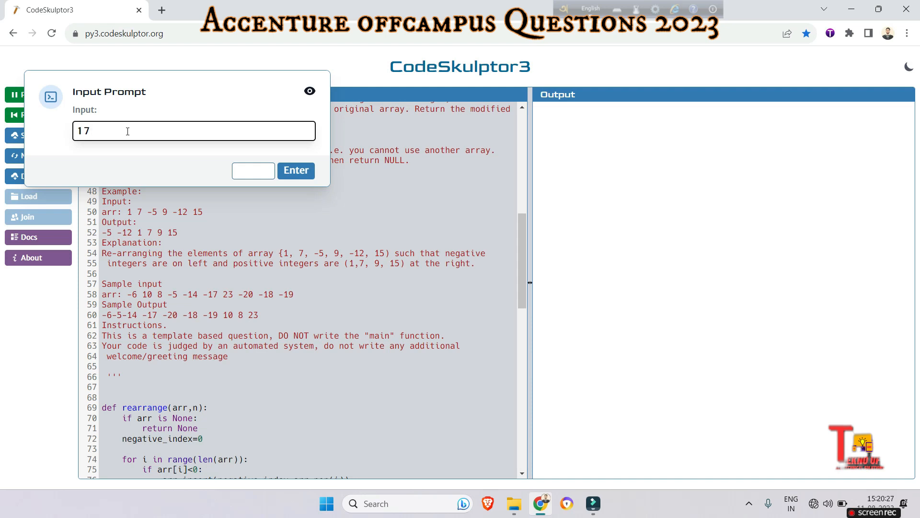
text(-5)
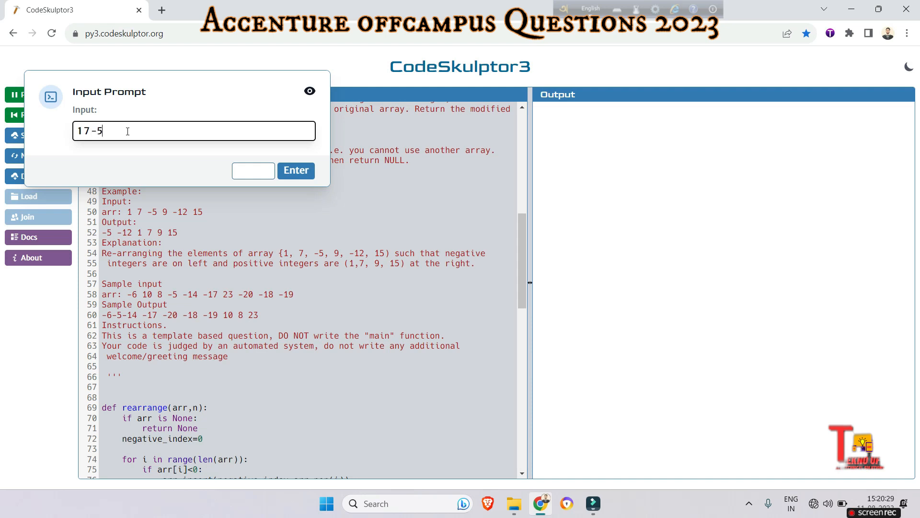
text(9 -12)
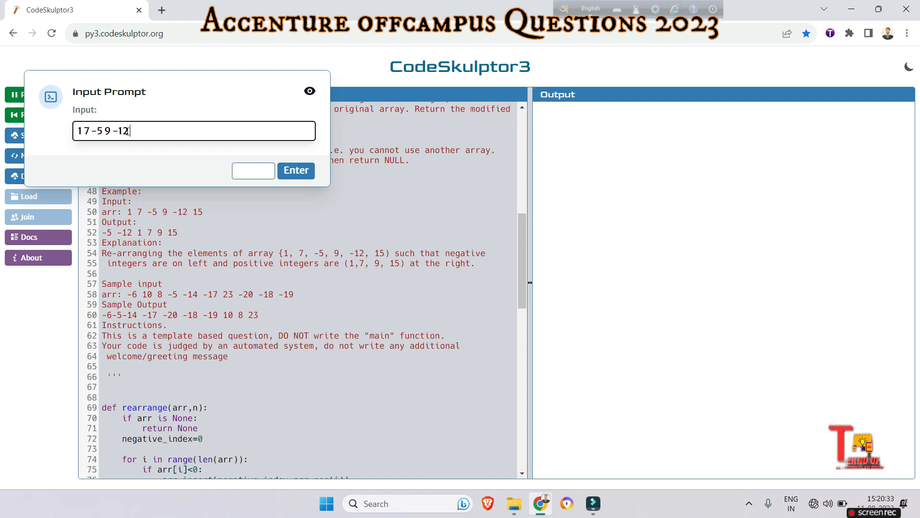
click(296, 170)
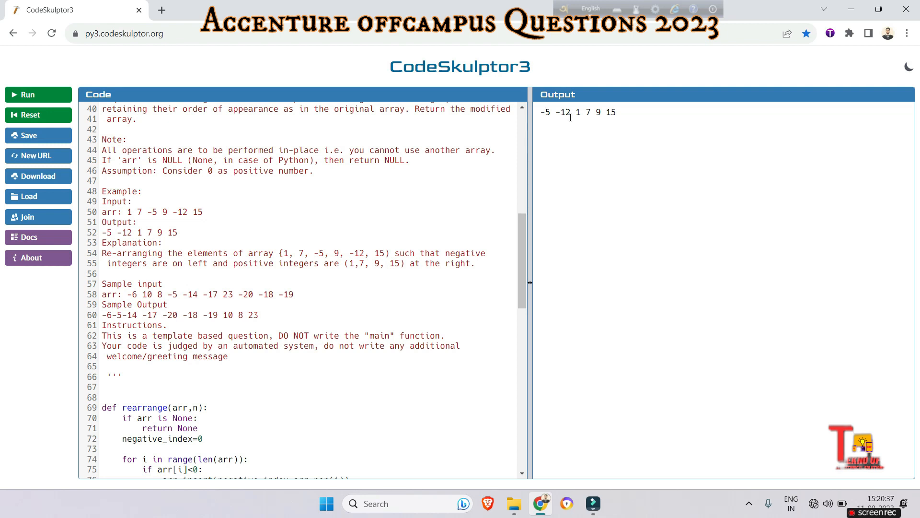
mouse_move(146, 236)
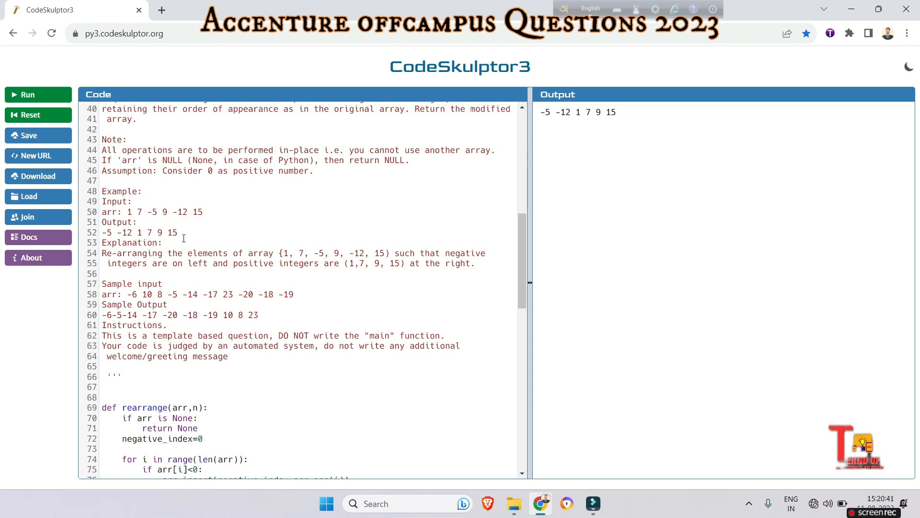
click(27, 95)
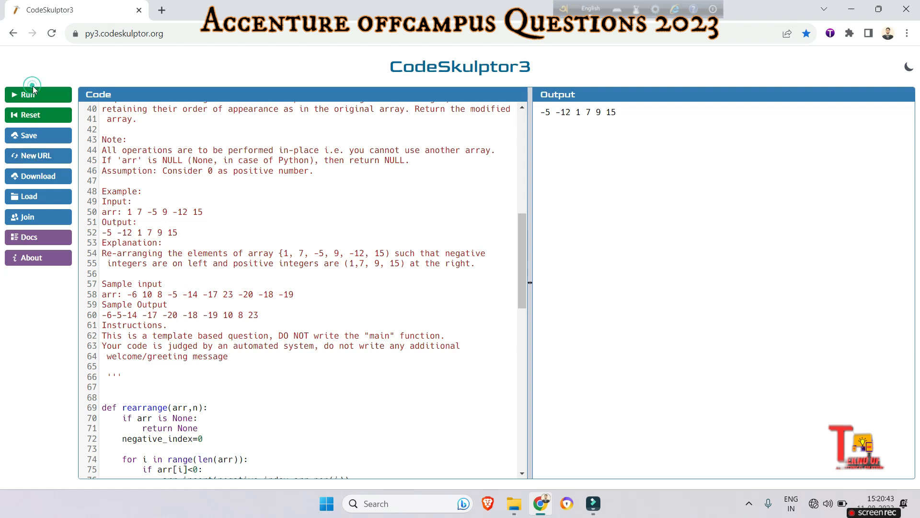
click(25, 95)
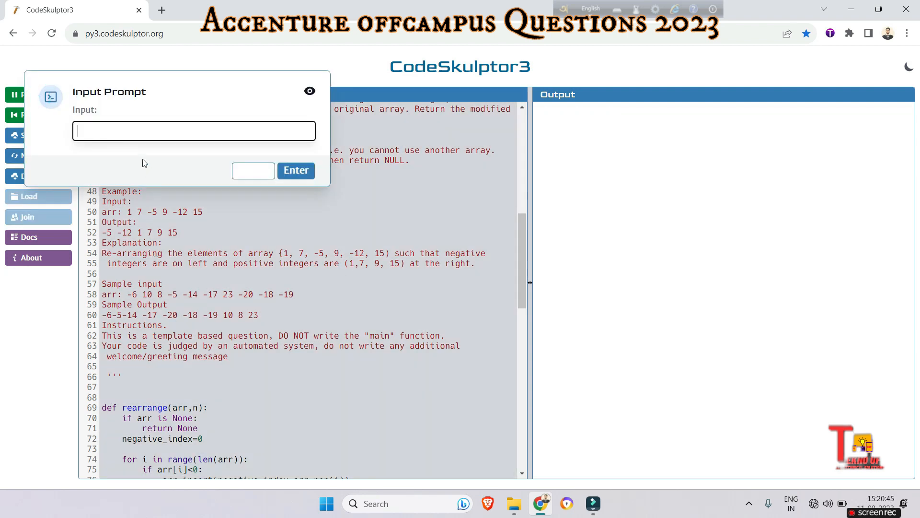
text(1)
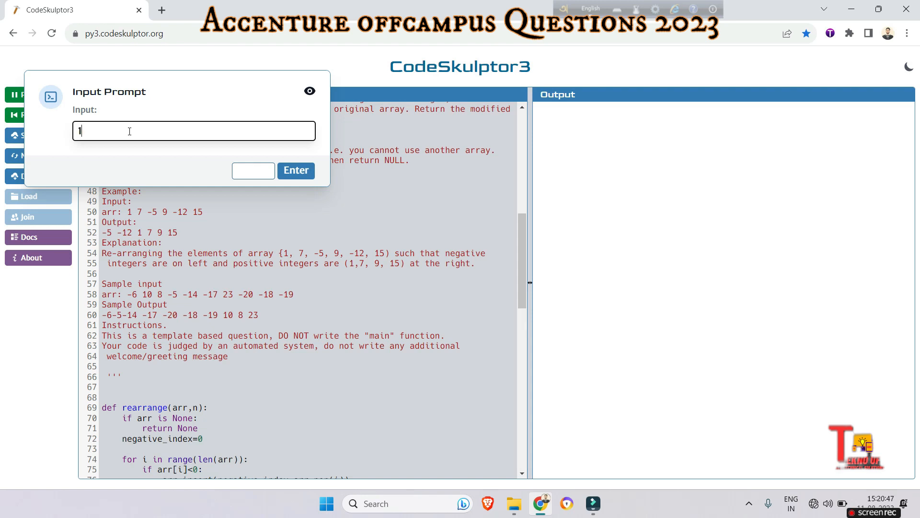
text(0)
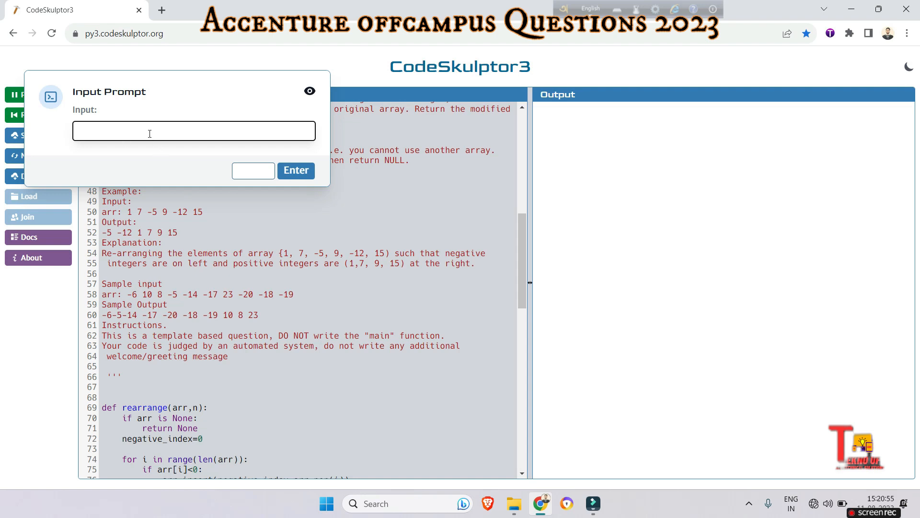
text(-6 10 8 -5 -)
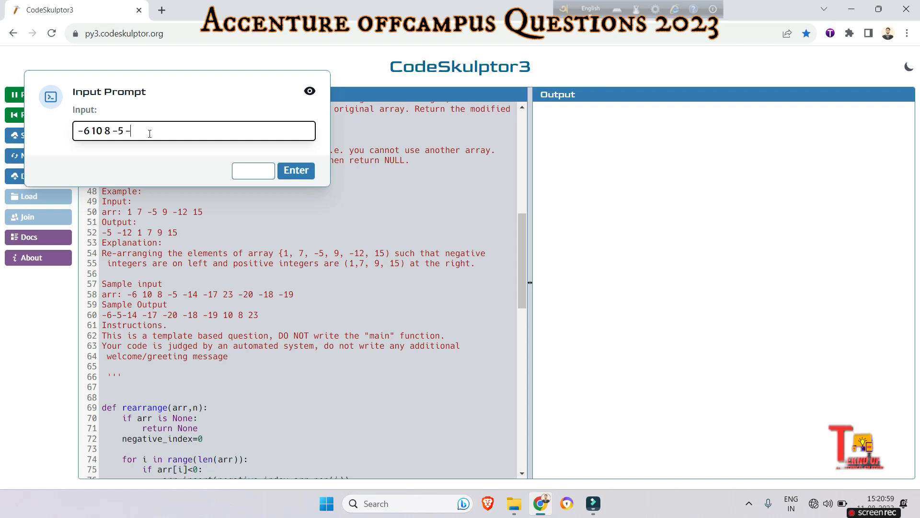
text(14 -17)
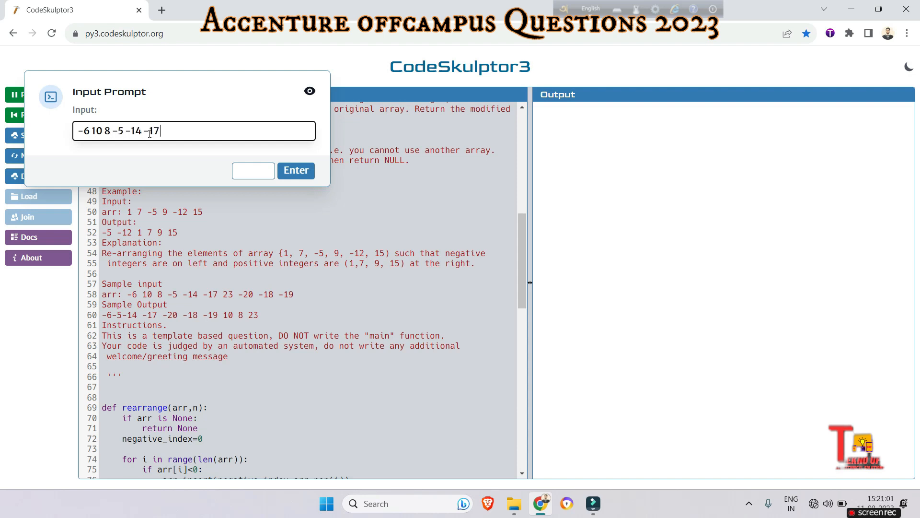
text(23)
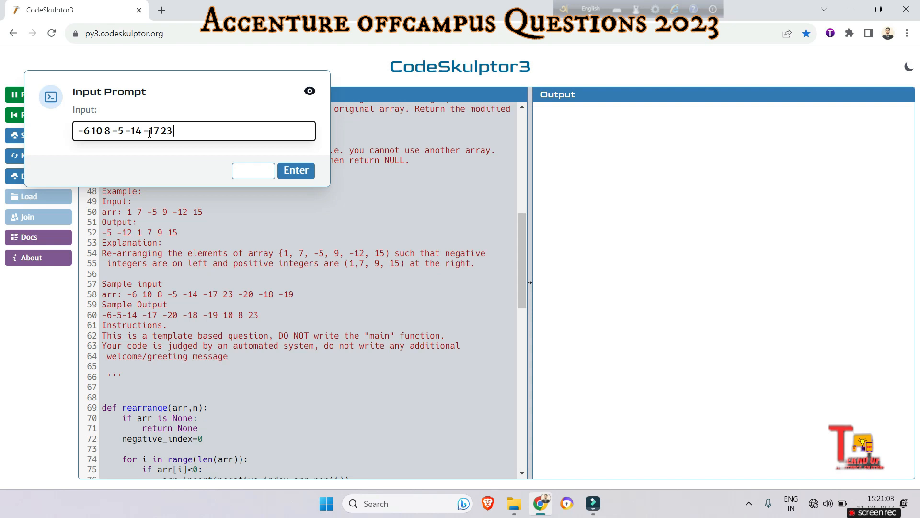
text(-20 -18)
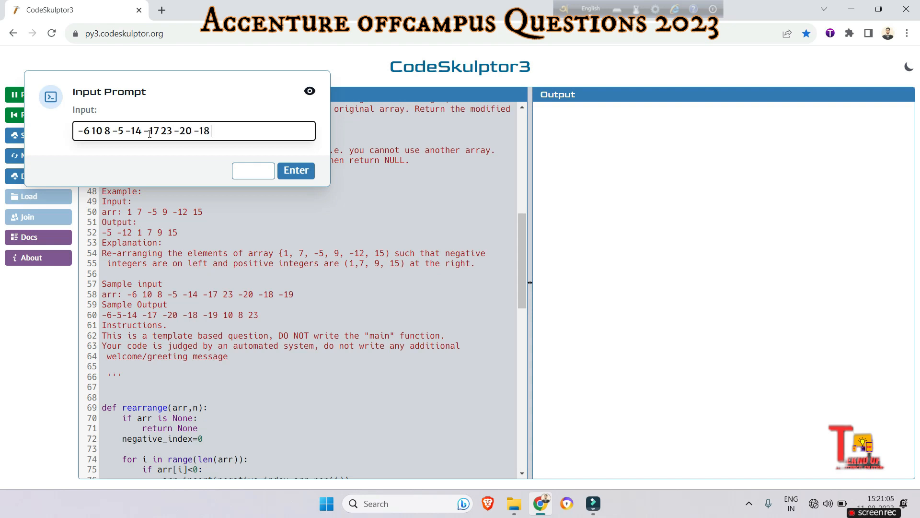
click(296, 170)
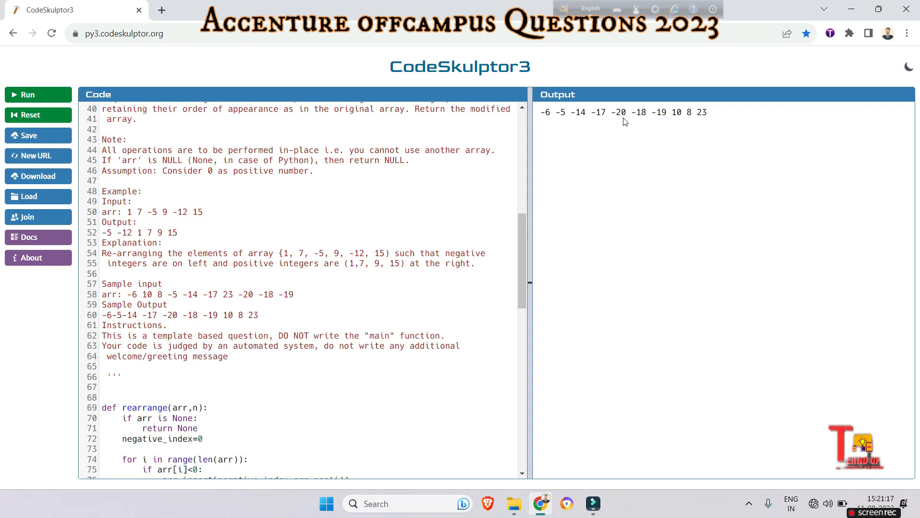
mouse_move(663, 123)
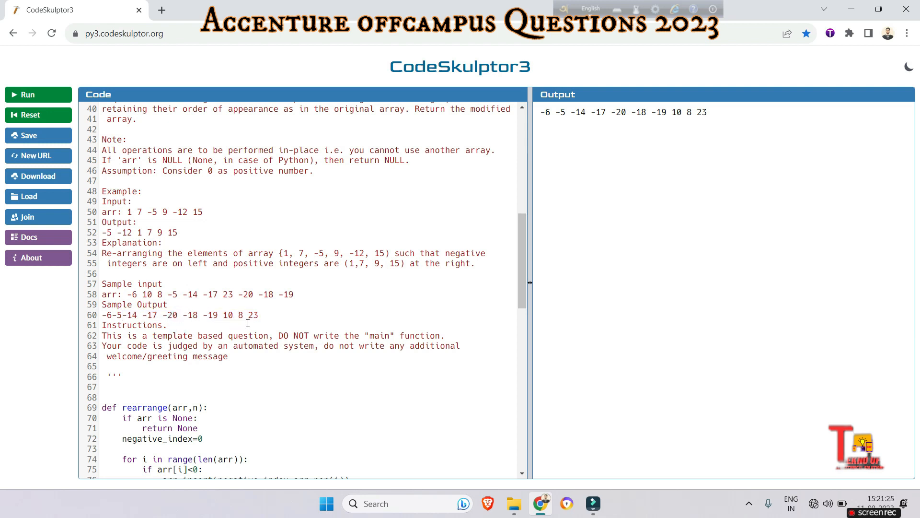
scroll(down, 3)
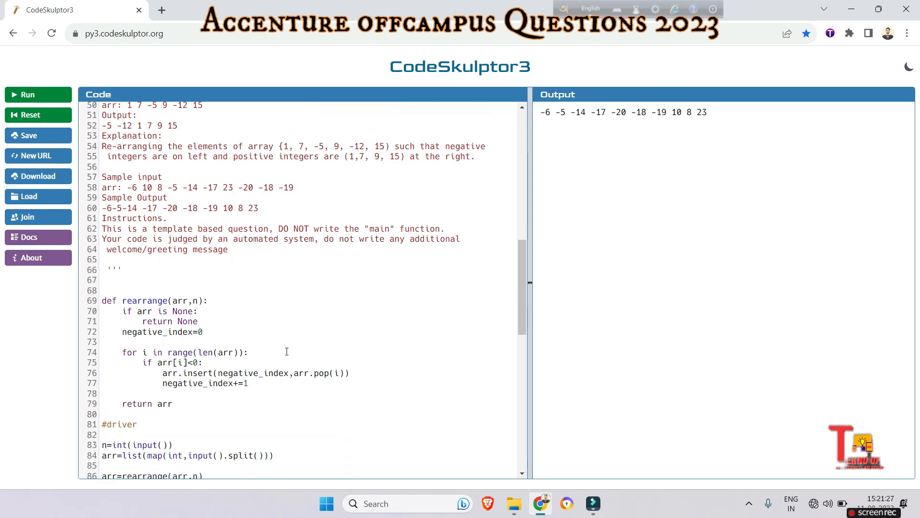
scroll(down, 3)
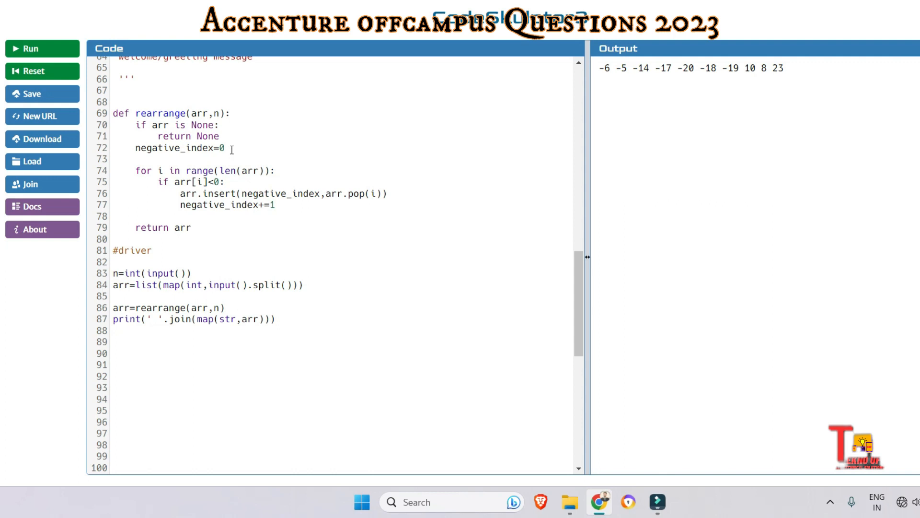
mouse_move(132, 176)
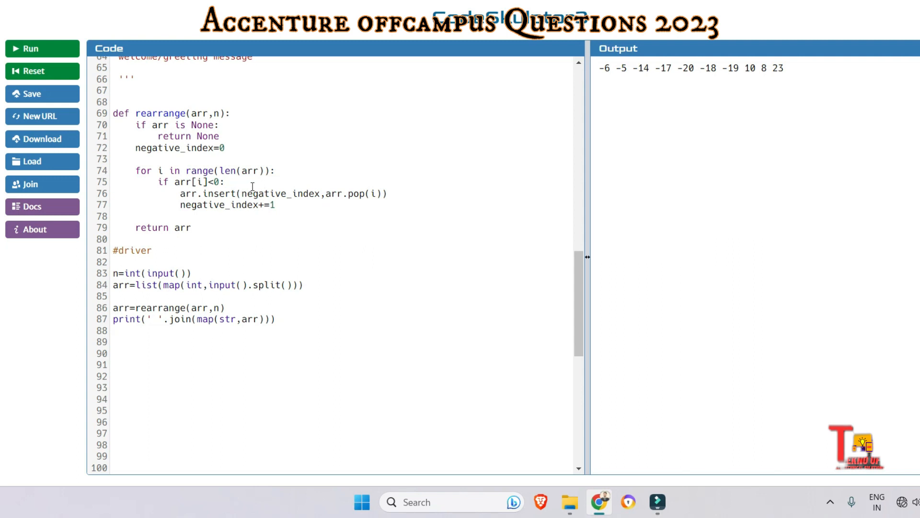
scroll(down, 3)
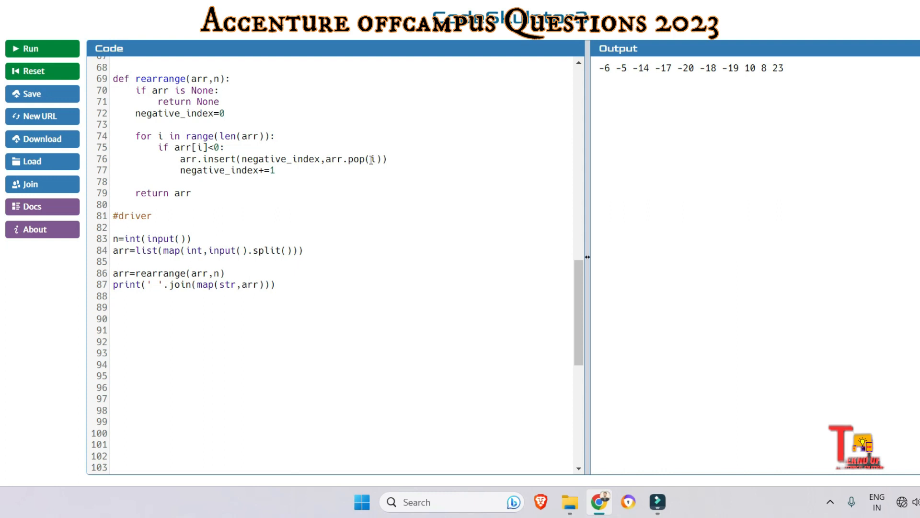
double_click(356, 159)
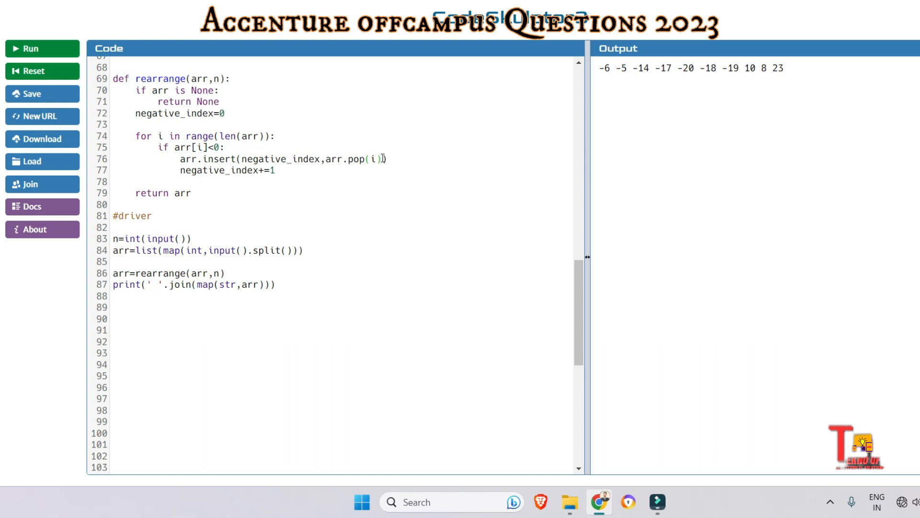
drag(249, 159, 382, 159)
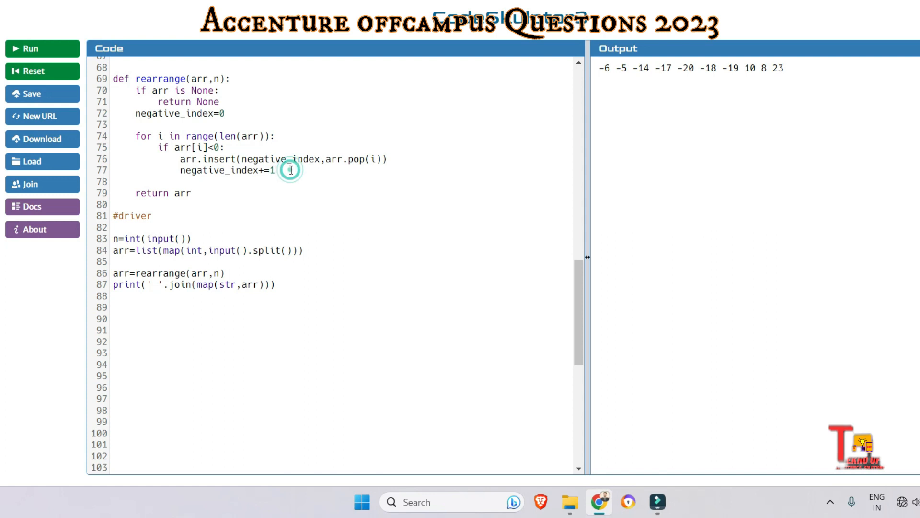
click(287, 171)
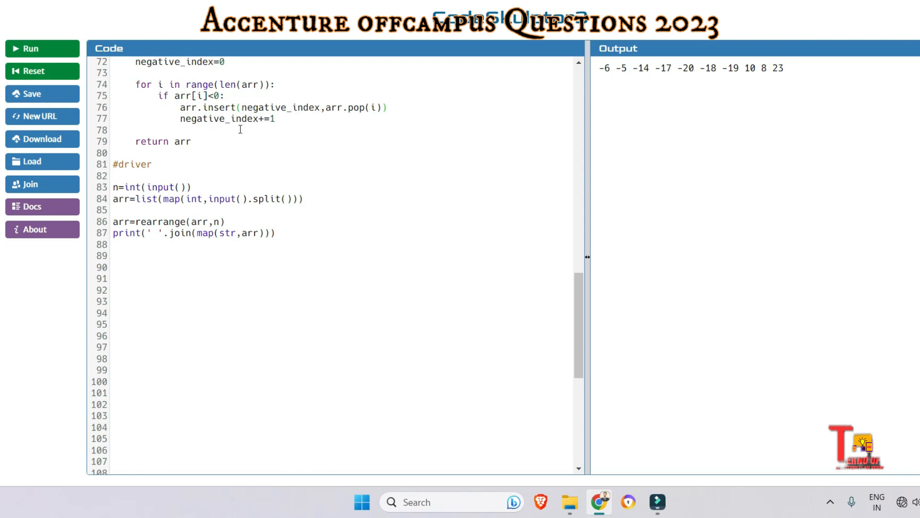
click(198, 140)
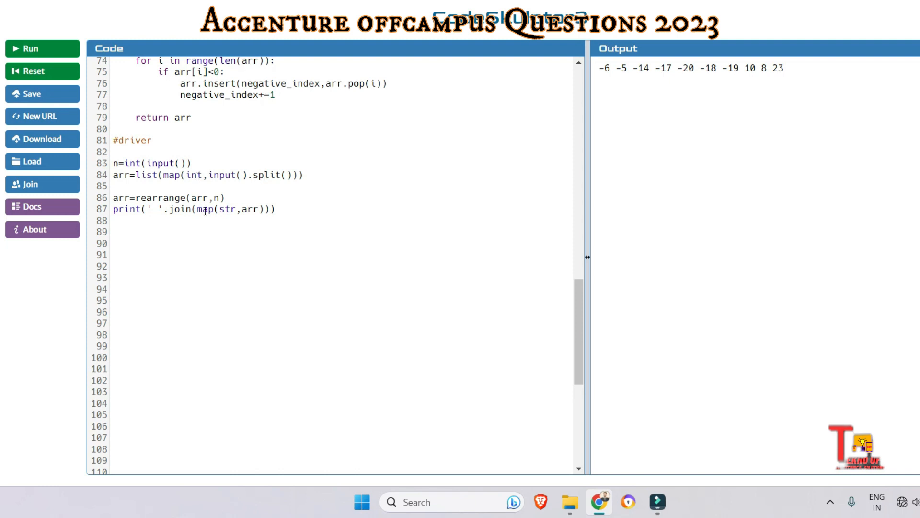
scroll(down, 3)
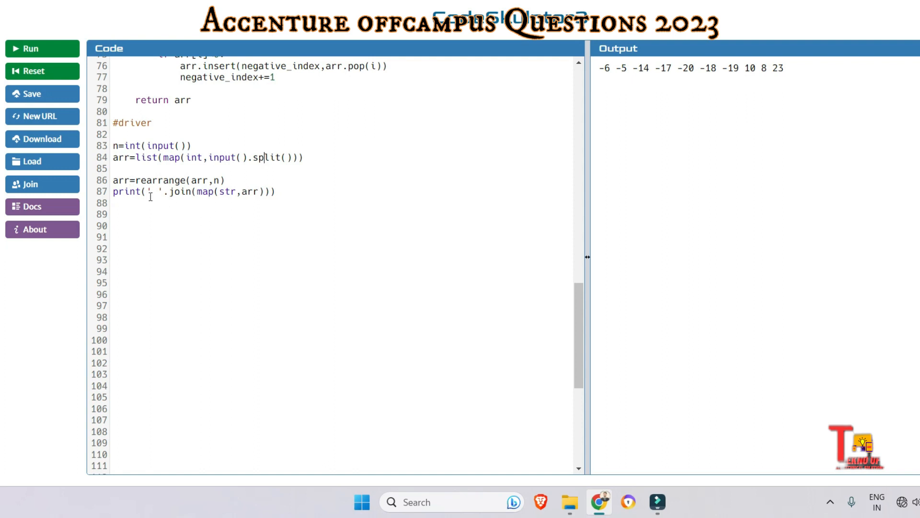
drag(146, 192, 267, 191)
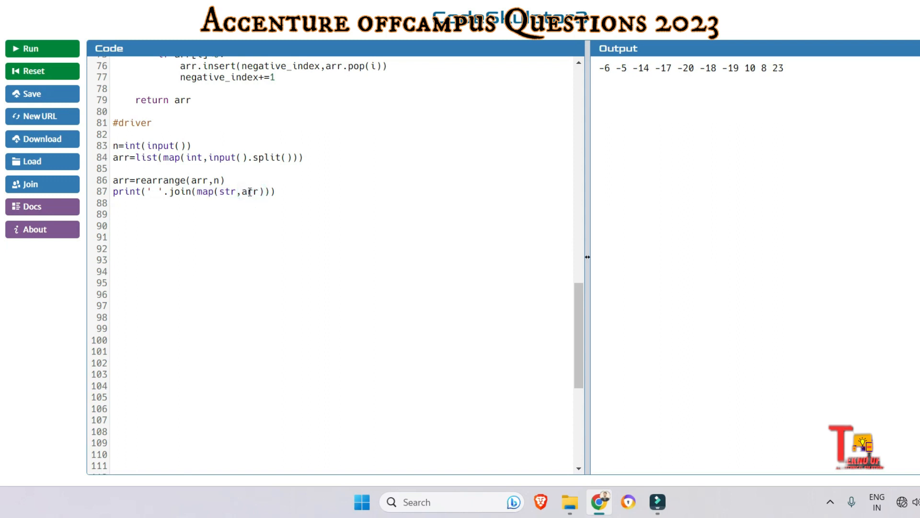
click(171, 191)
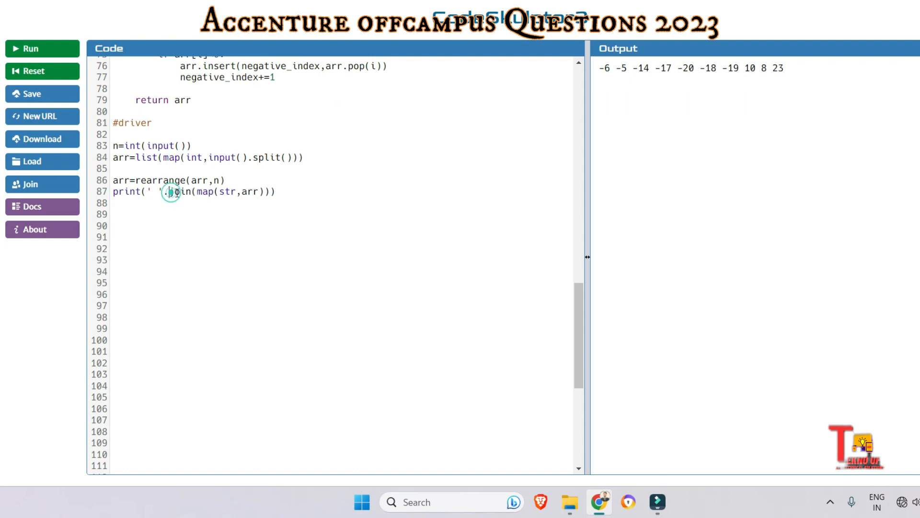
double_click(179, 191)
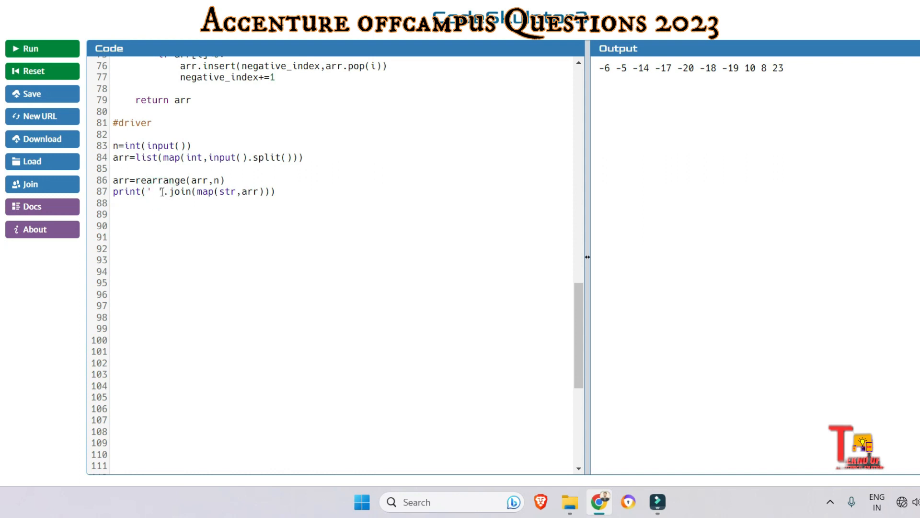
click(156, 192)
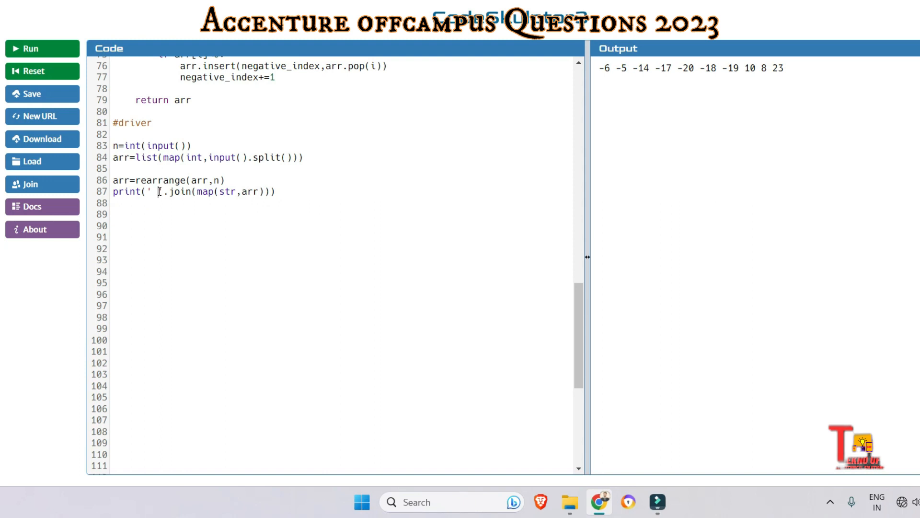
click(231, 218)
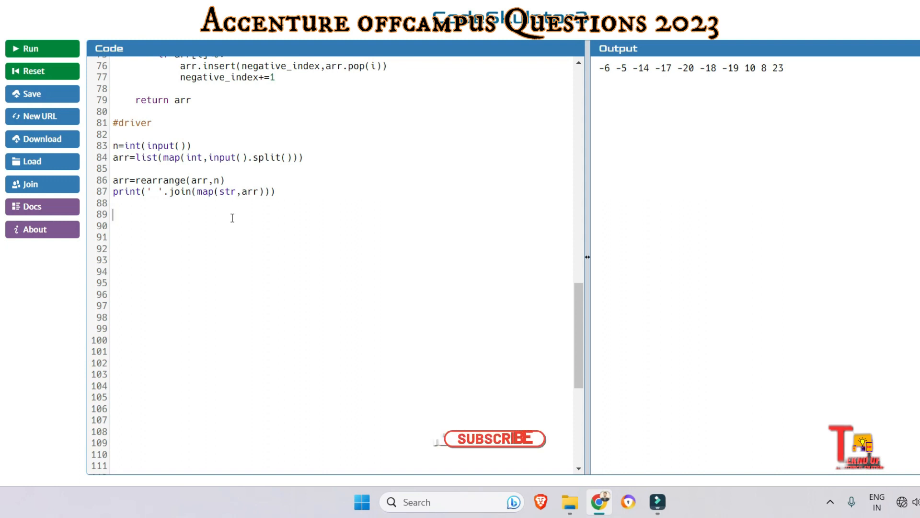
click(492, 438)
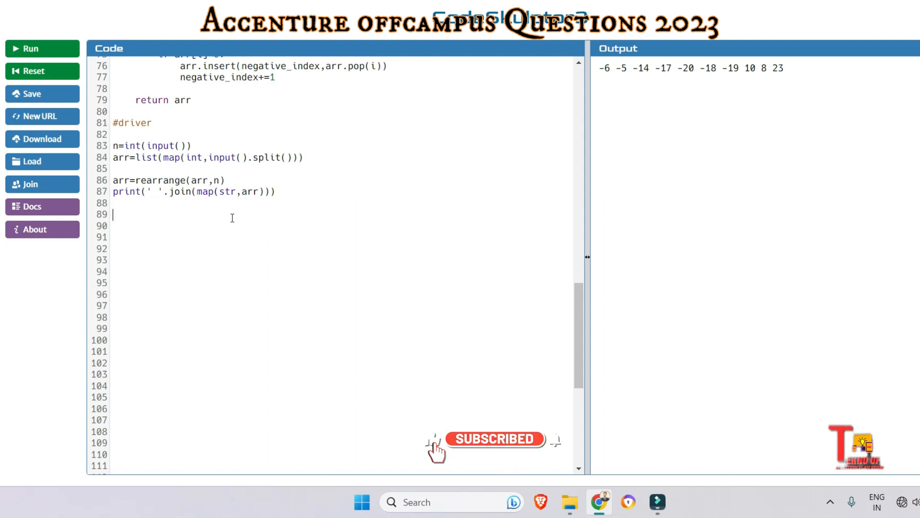